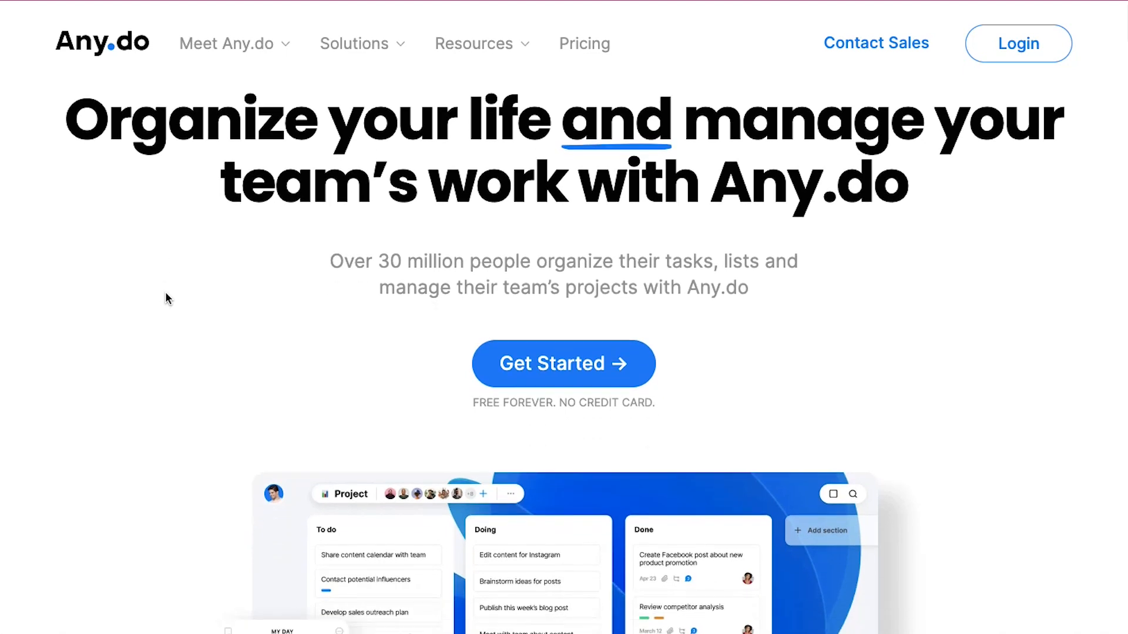
Go to the Pricing page and scroll down to the Personal, Premium and Teams plan cards.
{"action": "scroll", "scroll_direction": "down", "scroll_amount": 3}
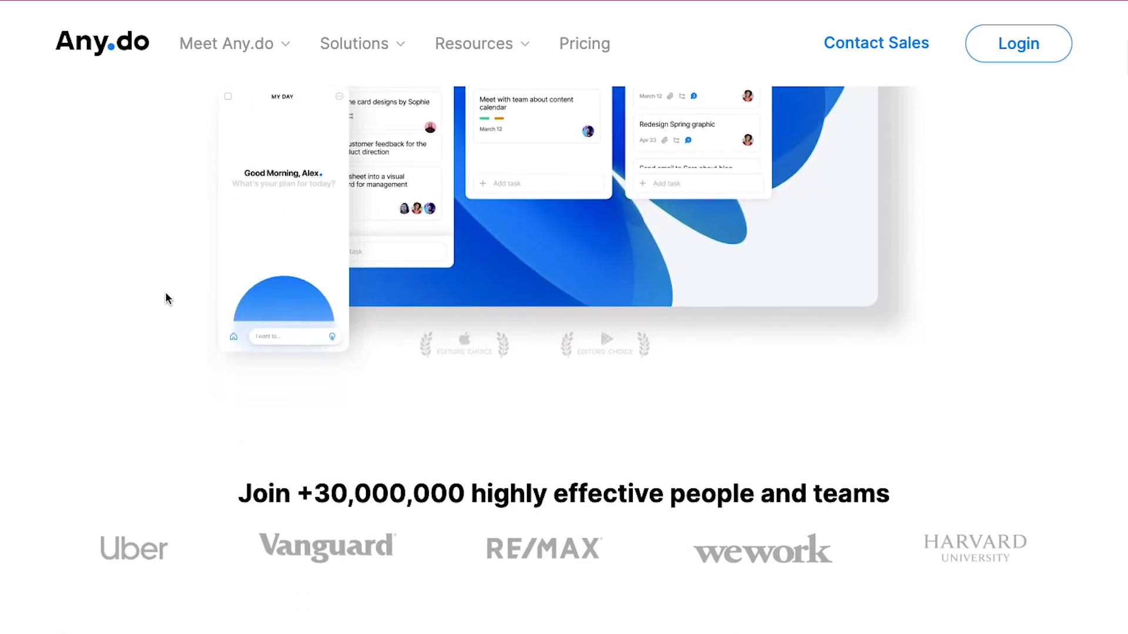
{"action": "scroll", "scroll_direction": "down", "scroll_amount": 3}
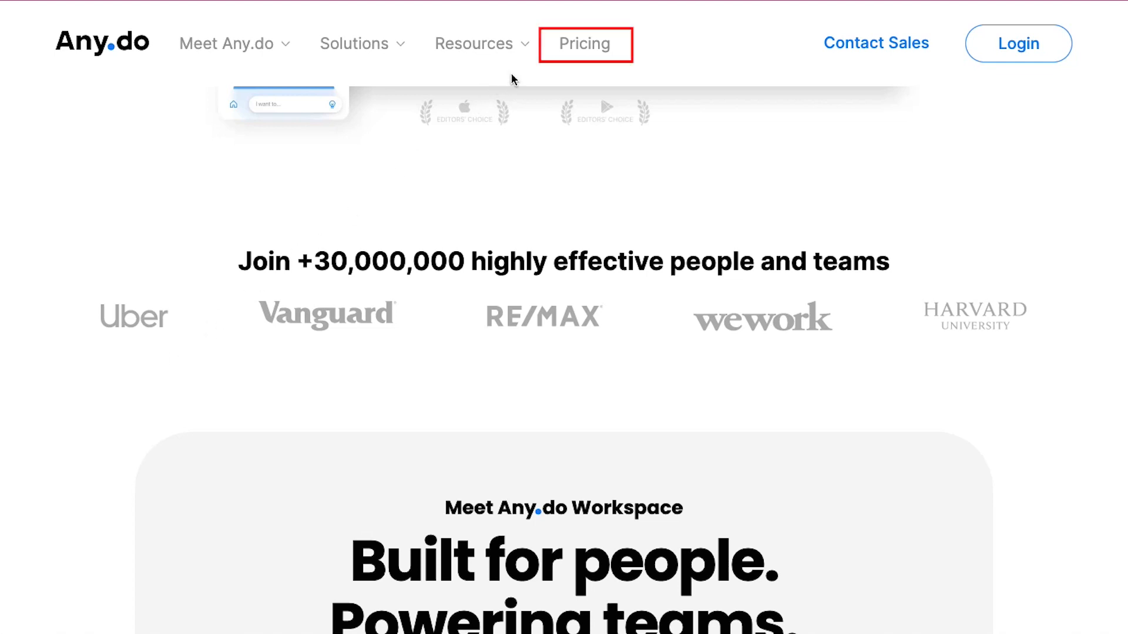
{"action": "left_click", "coordinate": [584, 43]}
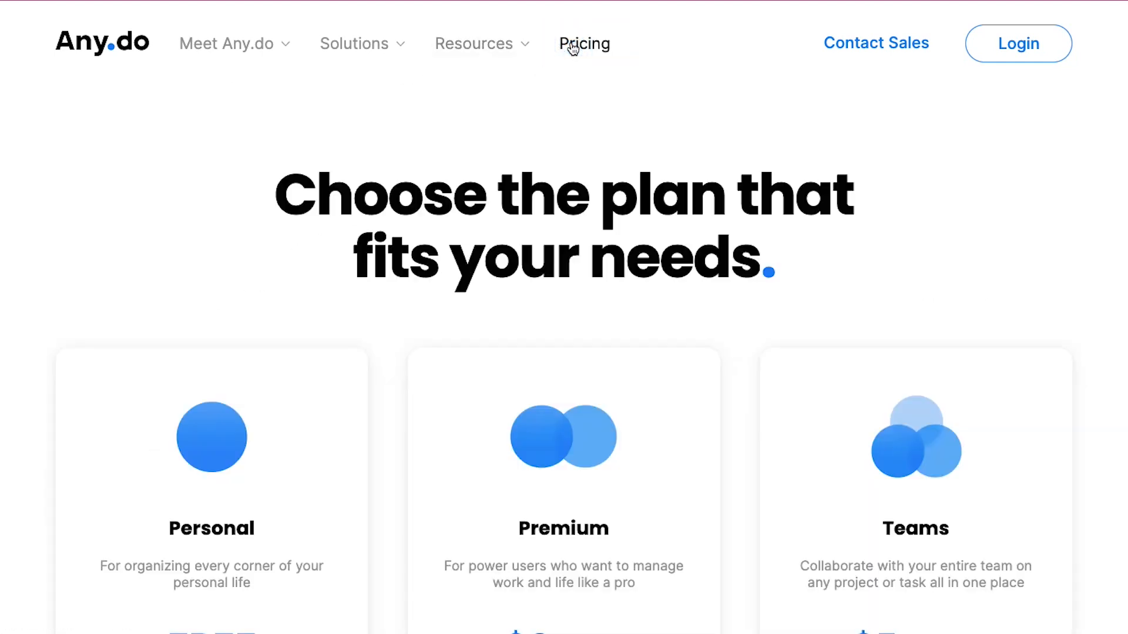
{"action": "mouse_move", "coordinate": [566, 83]}
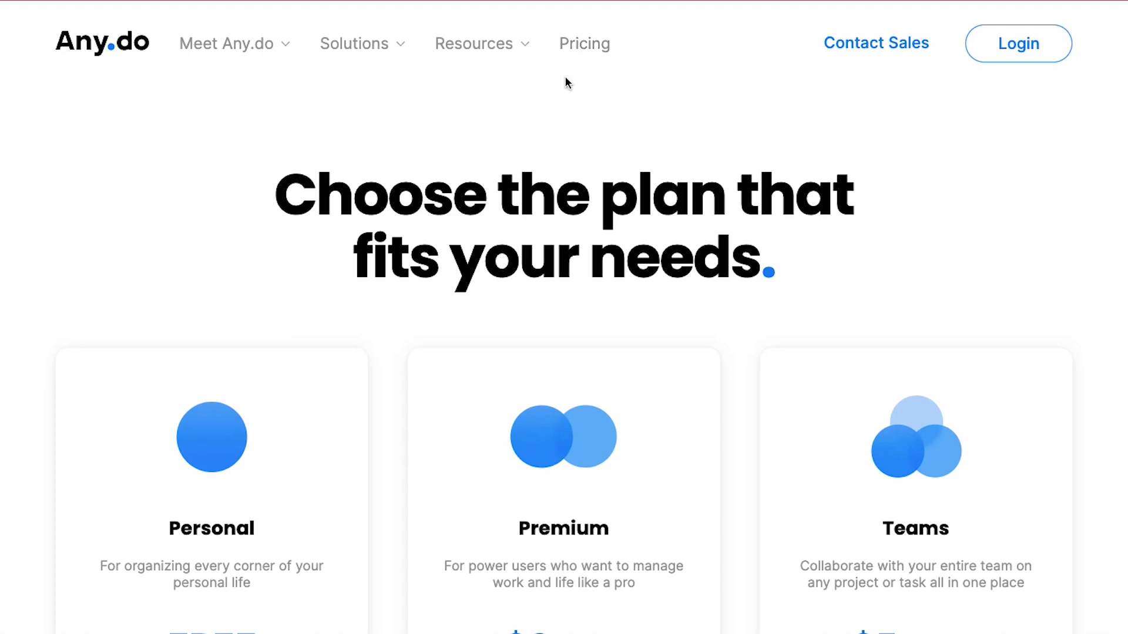
{"action": "scroll", "scroll_direction": "down", "scroll_amount": 3}
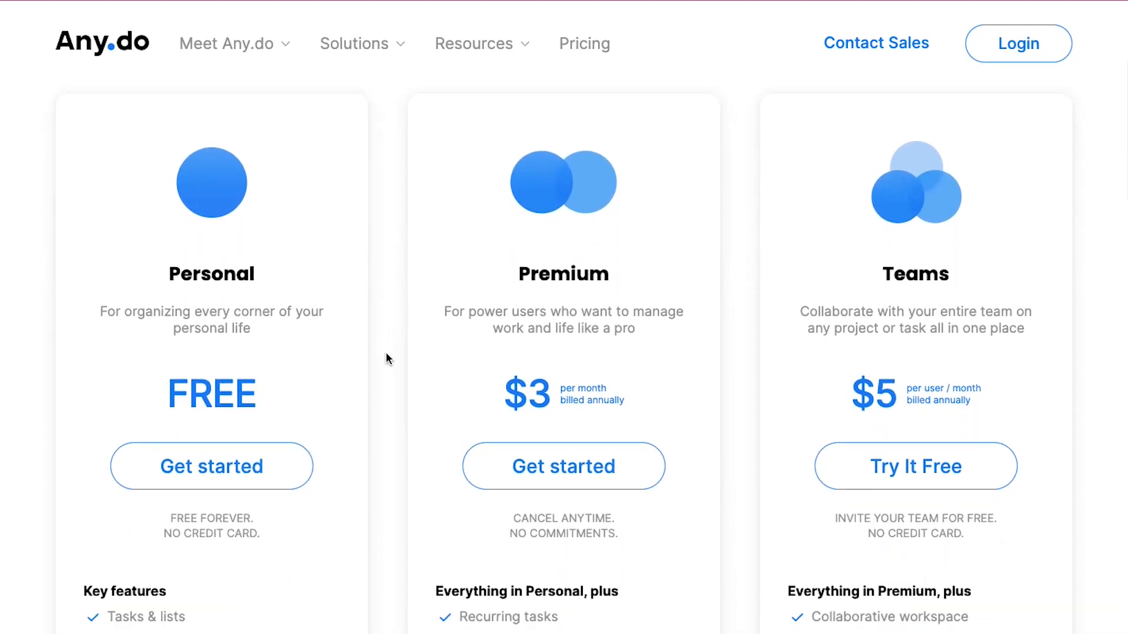
{"action": "scroll", "scroll_direction": "down", "scroll_amount": 3}
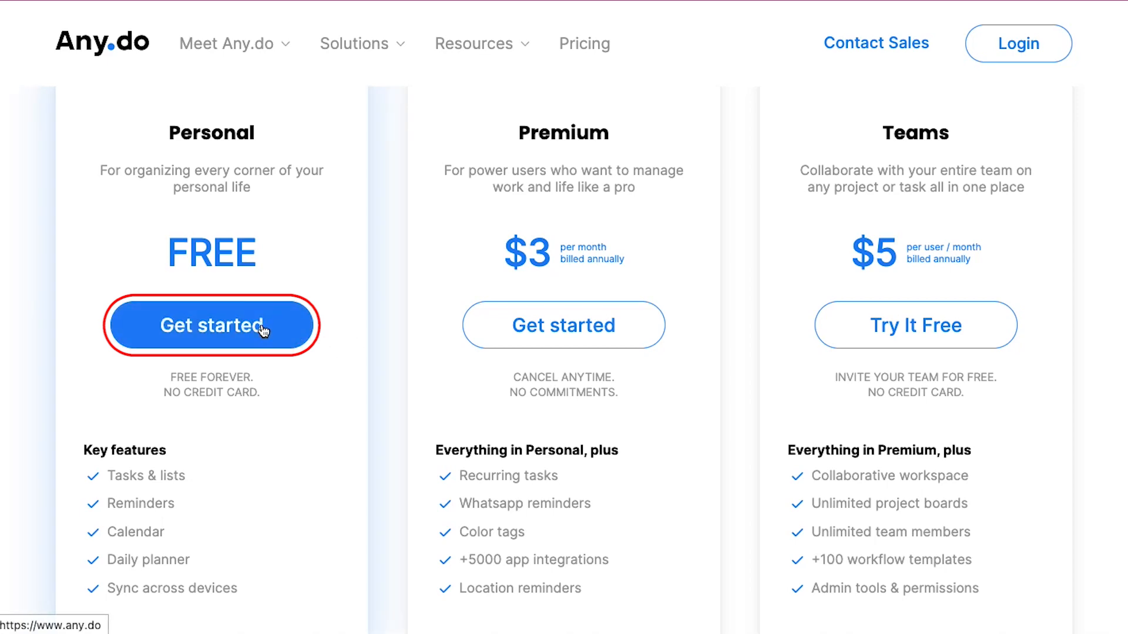
{"action": "left_click", "coordinate": [211, 325]}
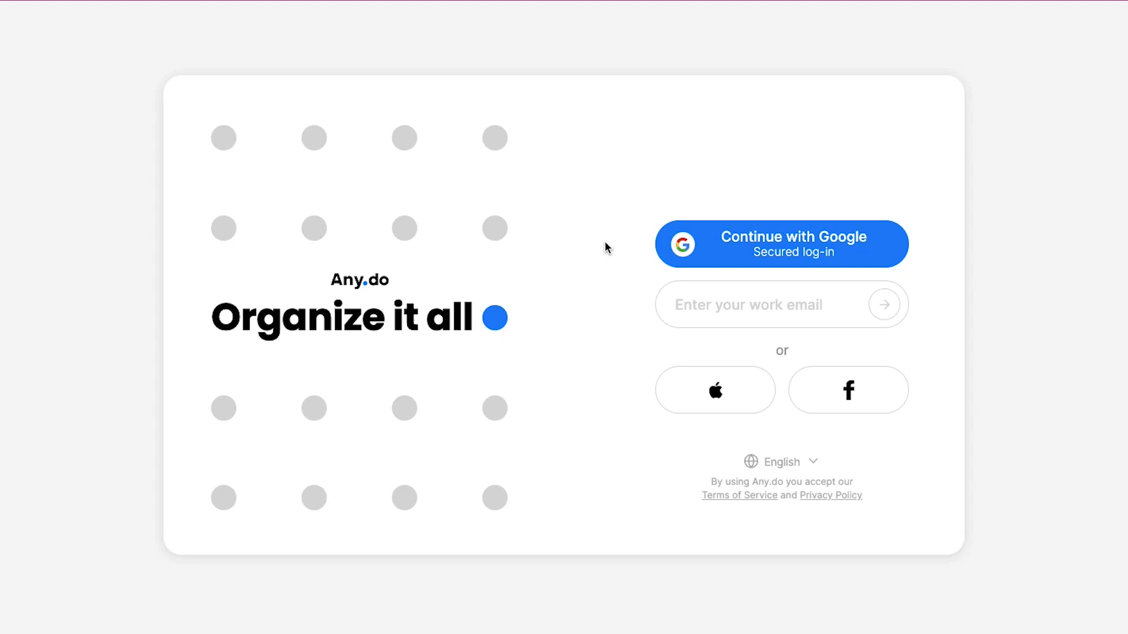
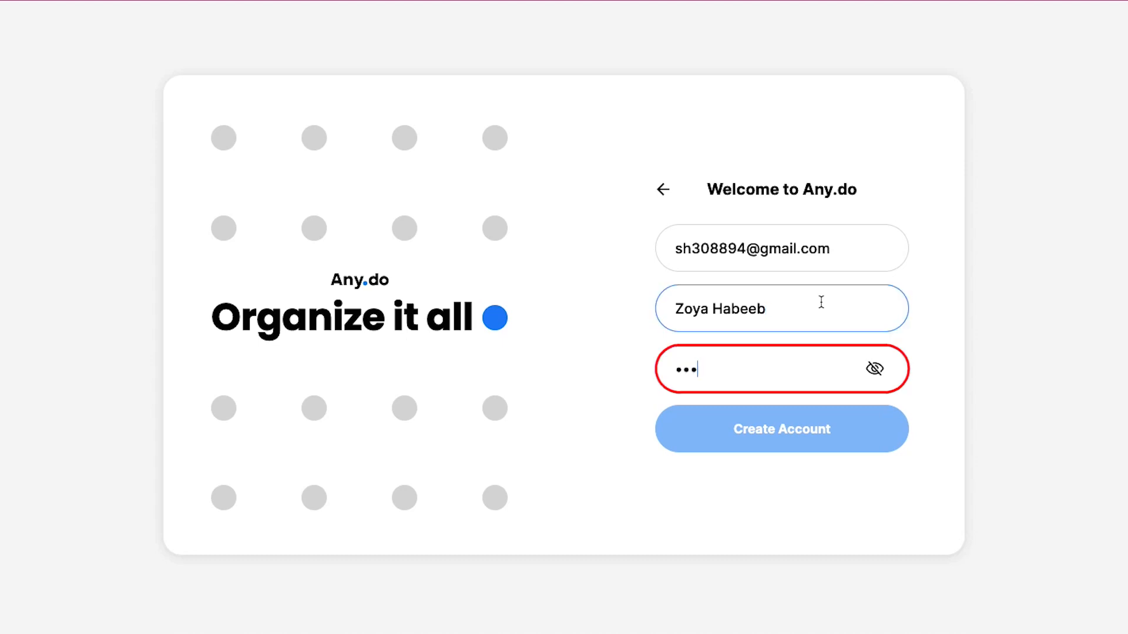
{"action": "type", "text": "password"}
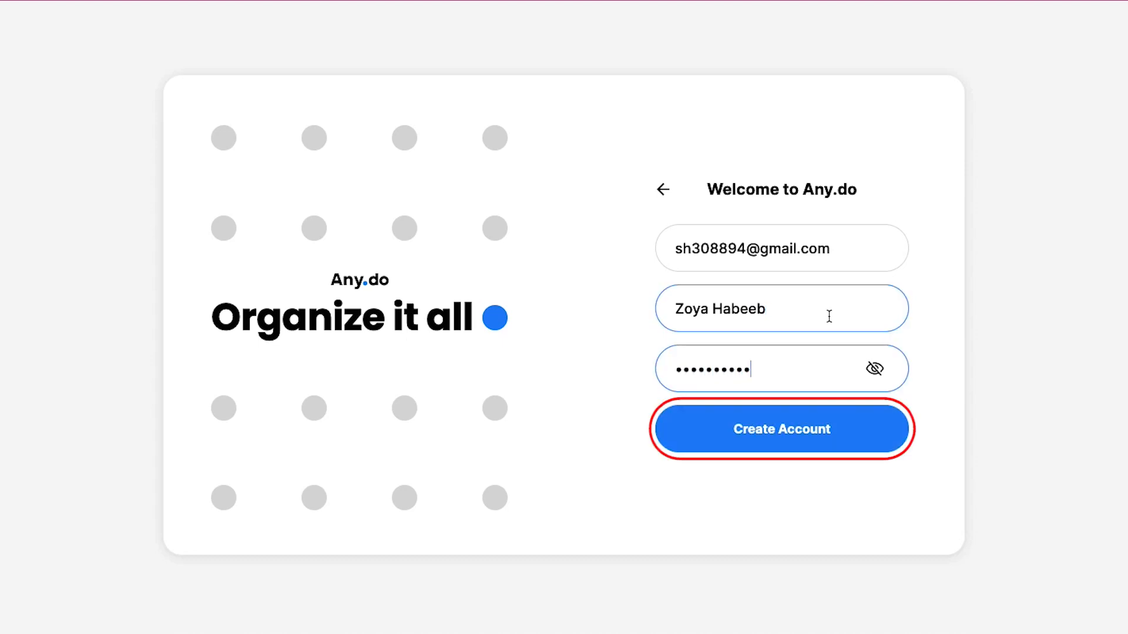
{"action": "left_click", "coordinate": [781, 428]}
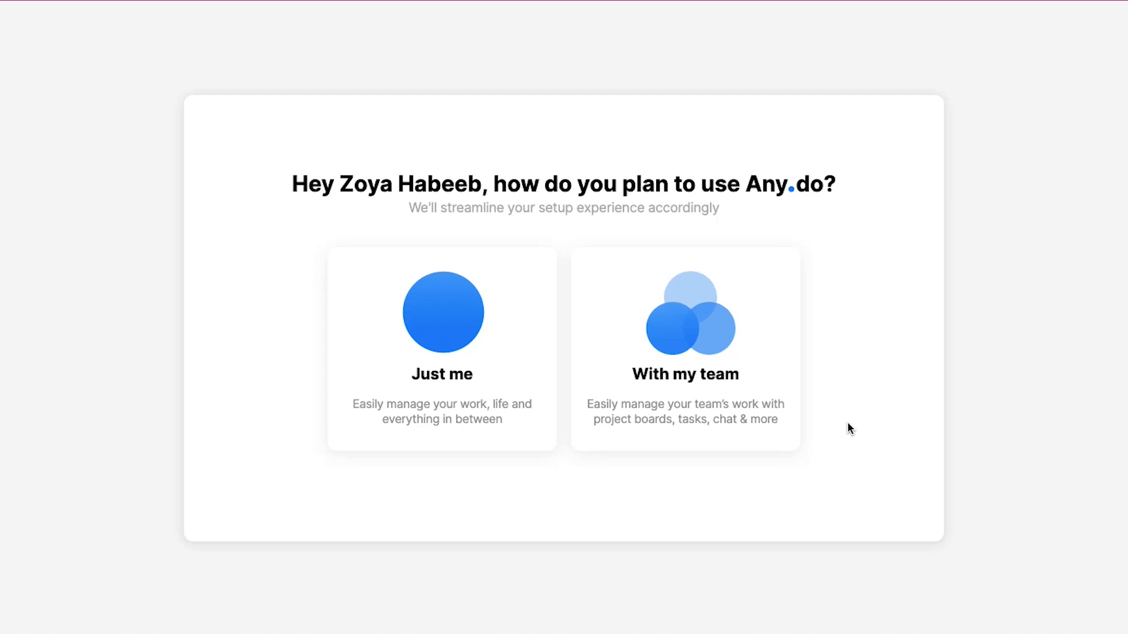
{"action": "left_click", "coordinate": [442, 349]}
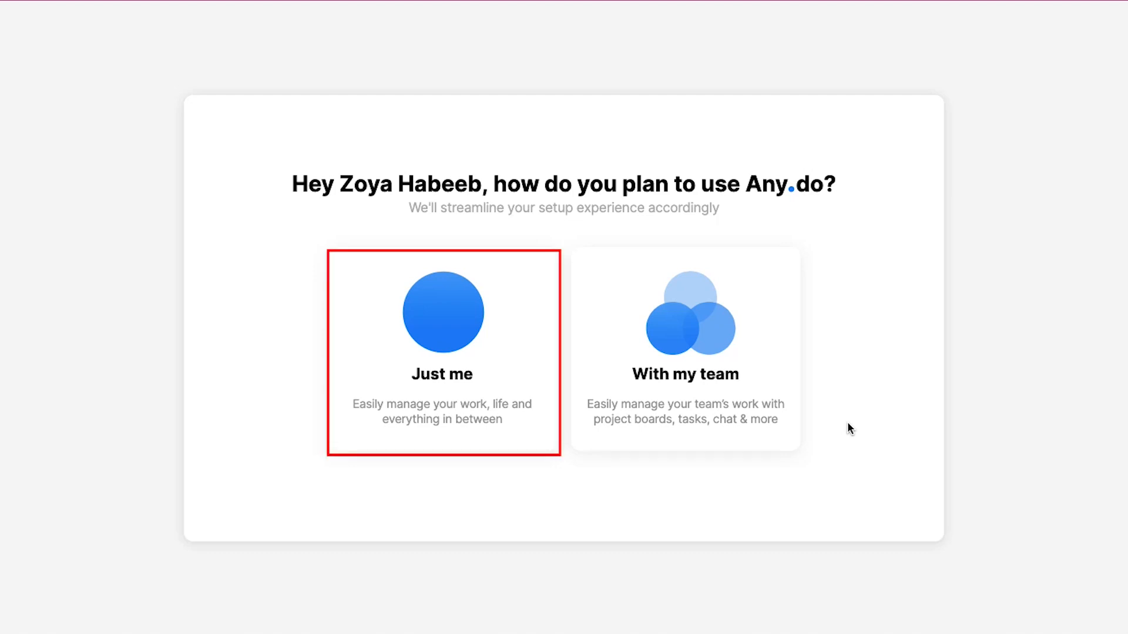
{"action": "left_click", "coordinate": [684, 347]}
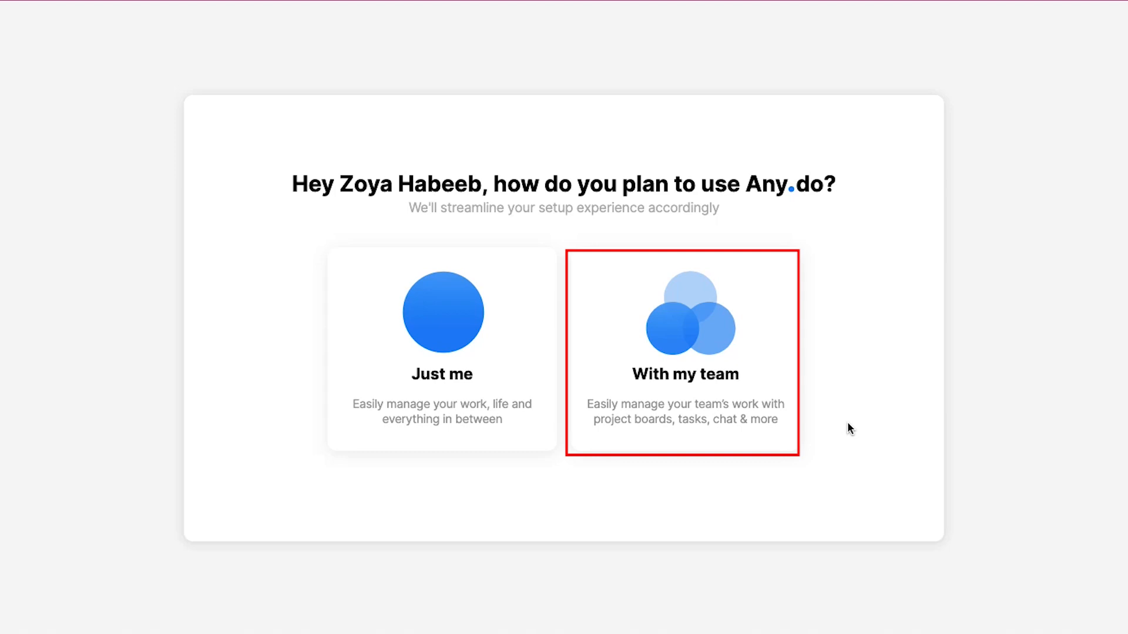
{"action": "left_click", "coordinate": [442, 345]}
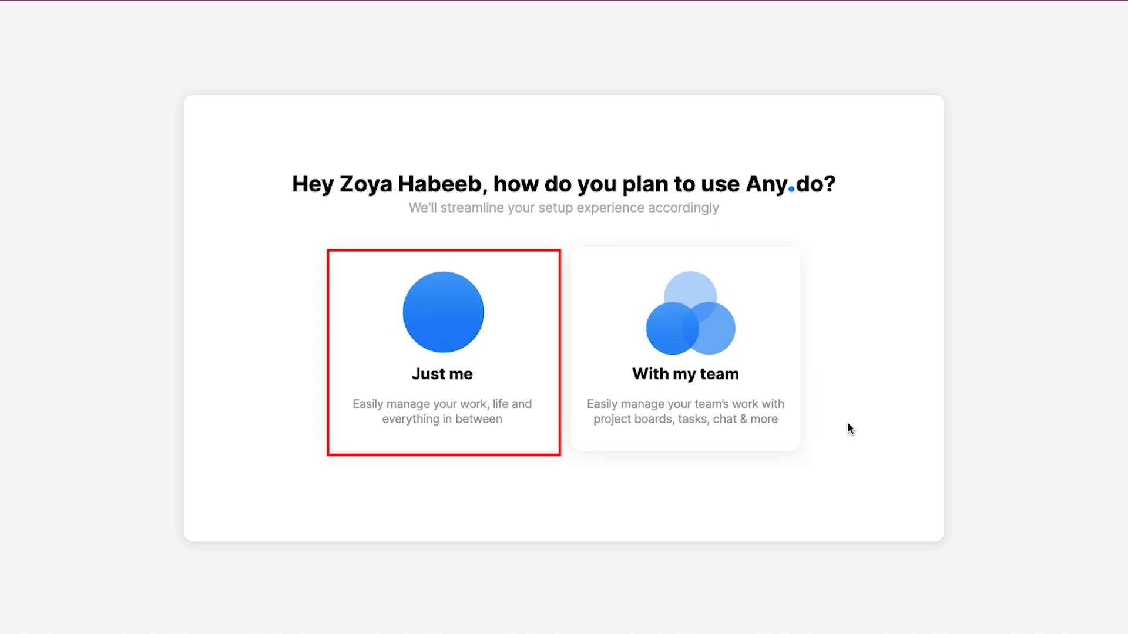
{"action": "left_click", "coordinate": [683, 347]}
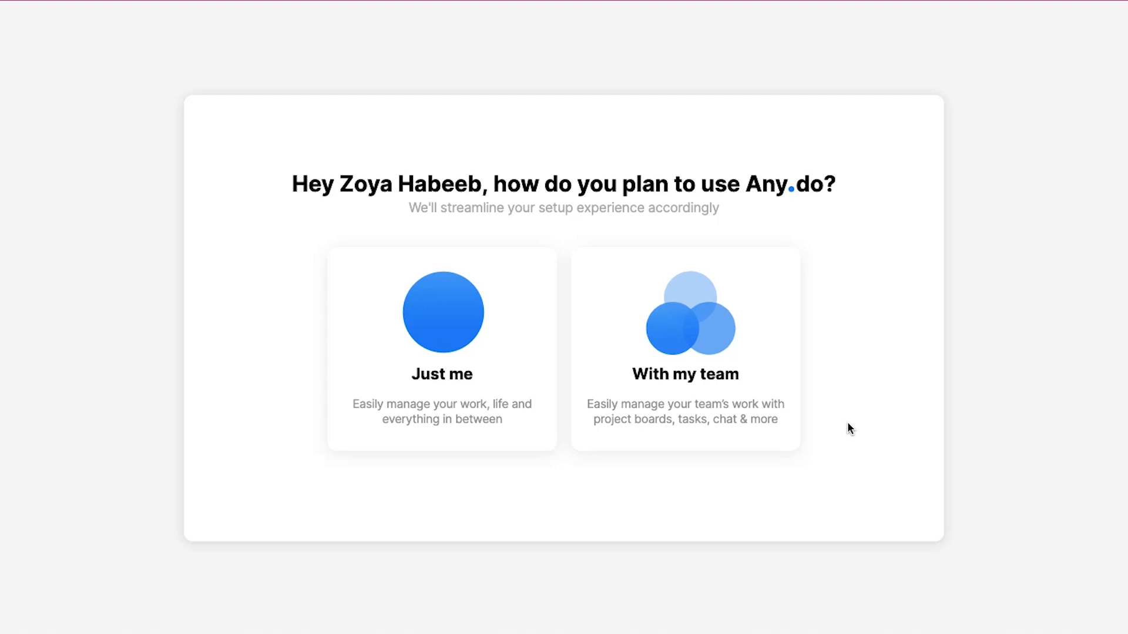
{"action": "mouse_move", "coordinate": [464, 324]}
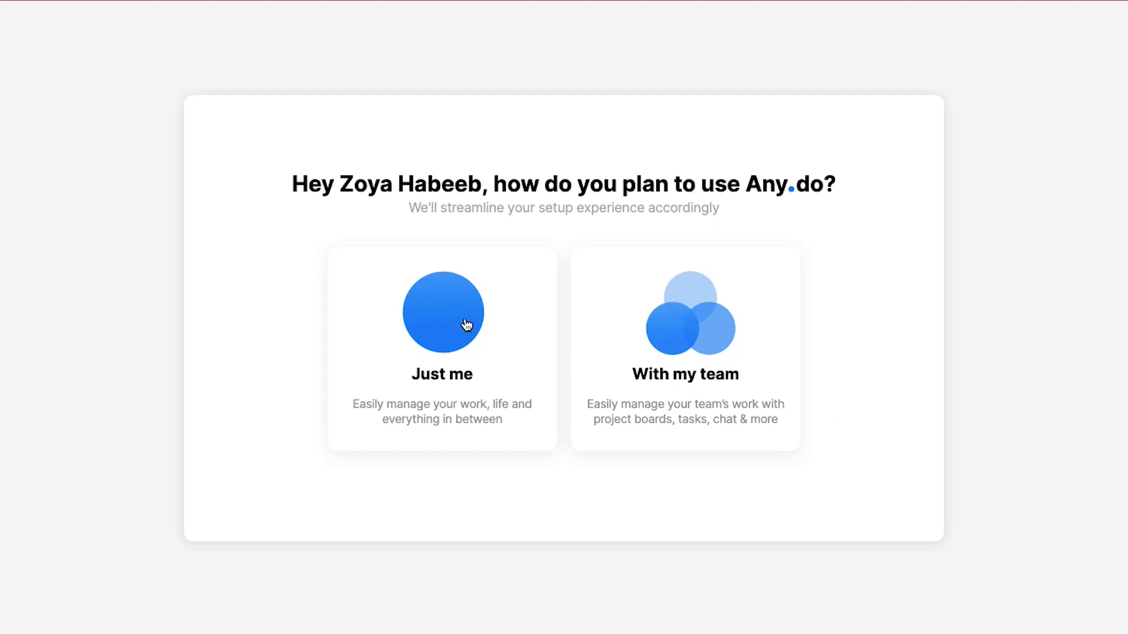
Choose 'Just me' so Any.do is set up for personal use.
{"action": "left_click", "coordinate": [441, 323]}
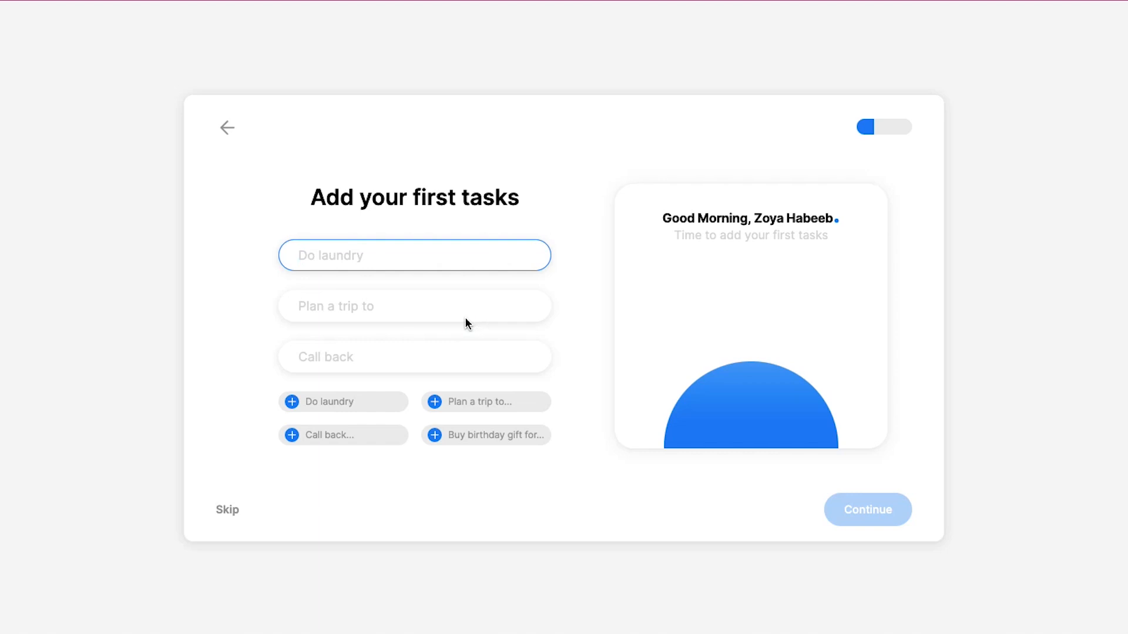
{"action": "mouse_move", "coordinate": [425, 503]}
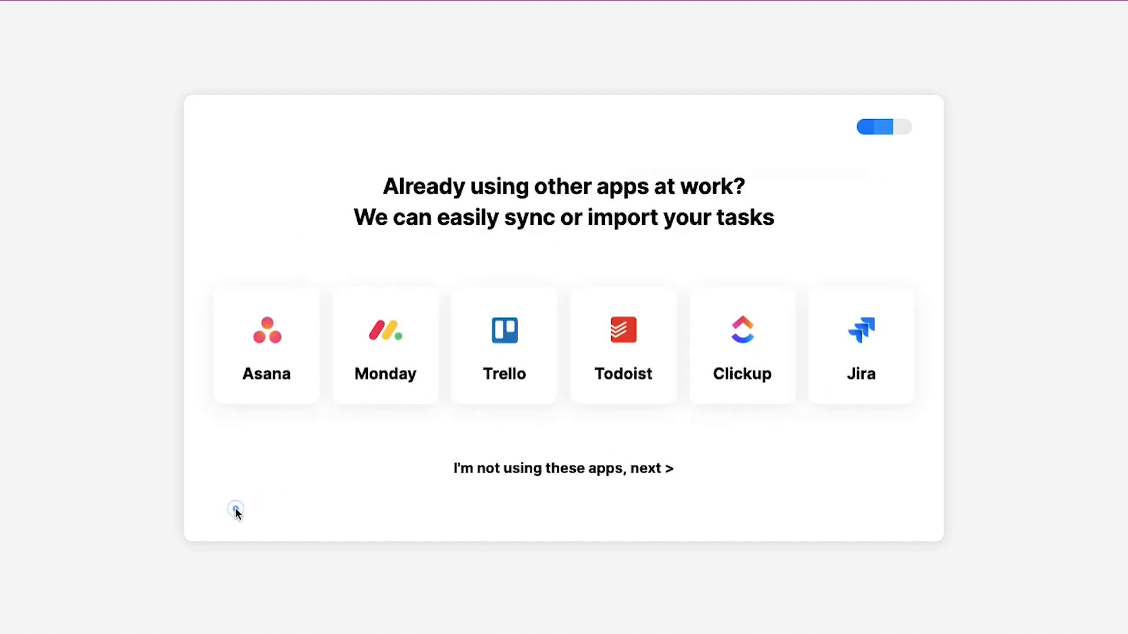
{"action": "left_click", "coordinate": [884, 127]}
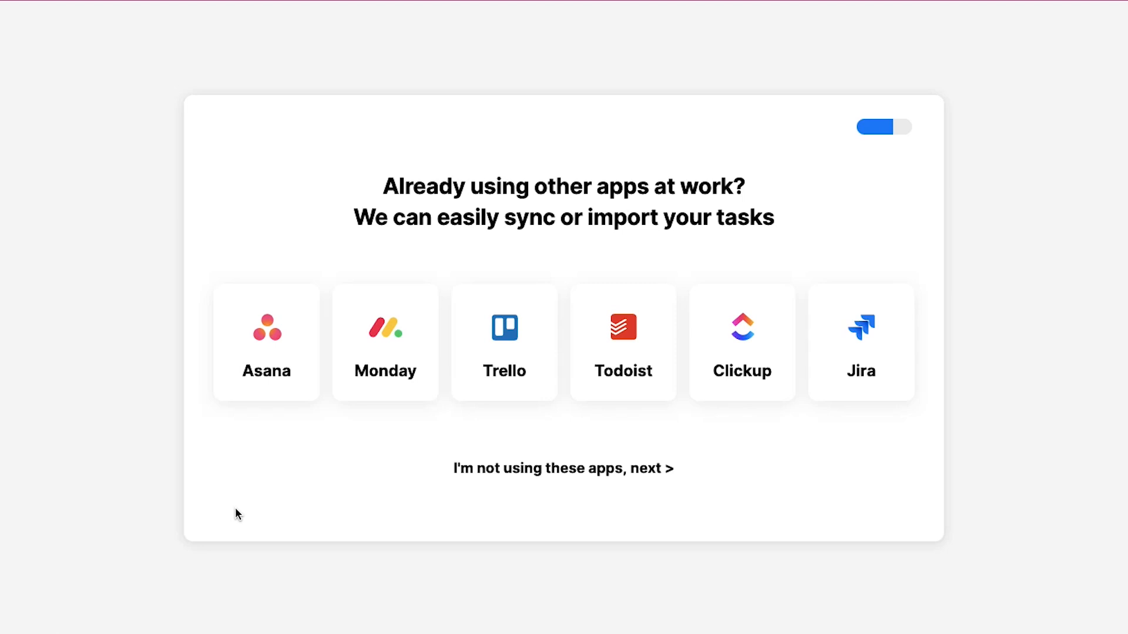
{"action": "left_click", "coordinate": [385, 343]}
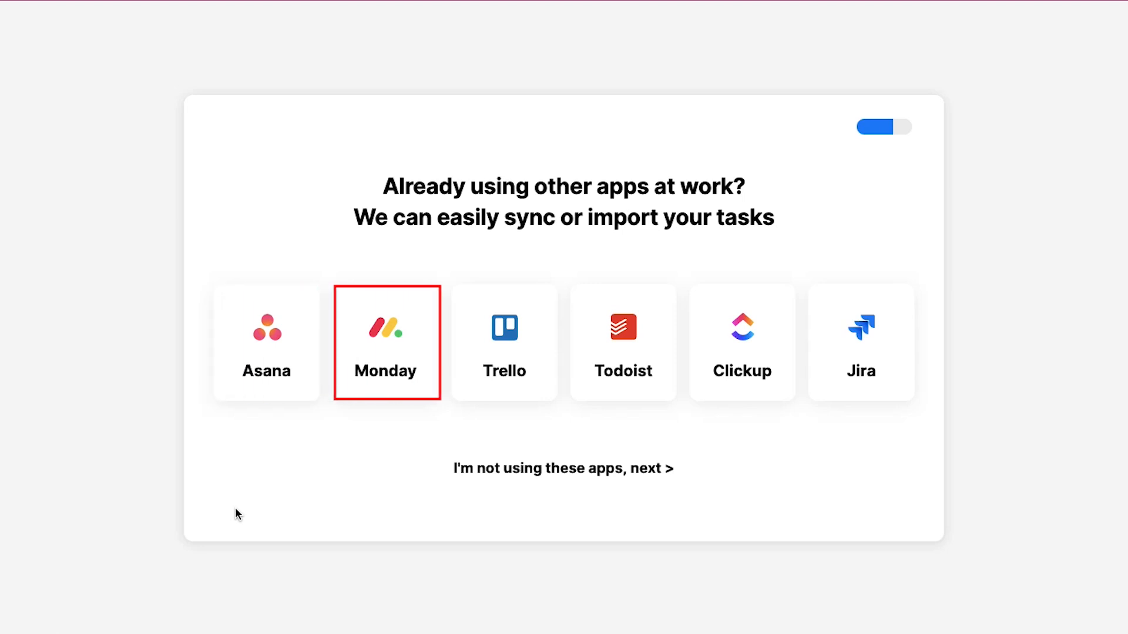
{"action": "left_click", "coordinate": [621, 342]}
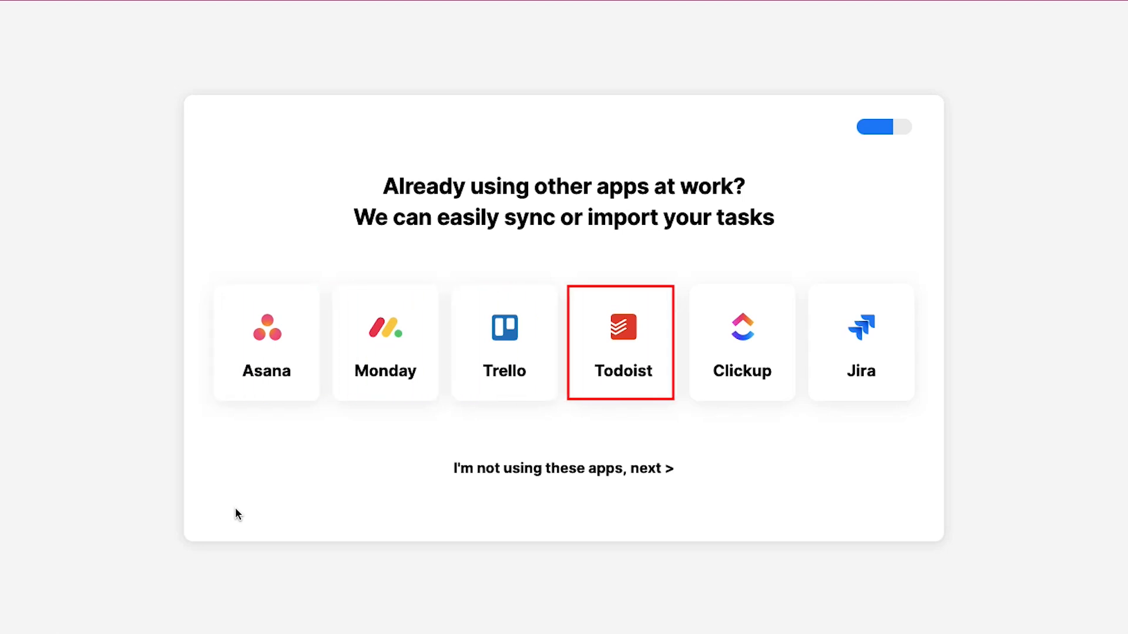
{"action": "left_click", "coordinate": [860, 343]}
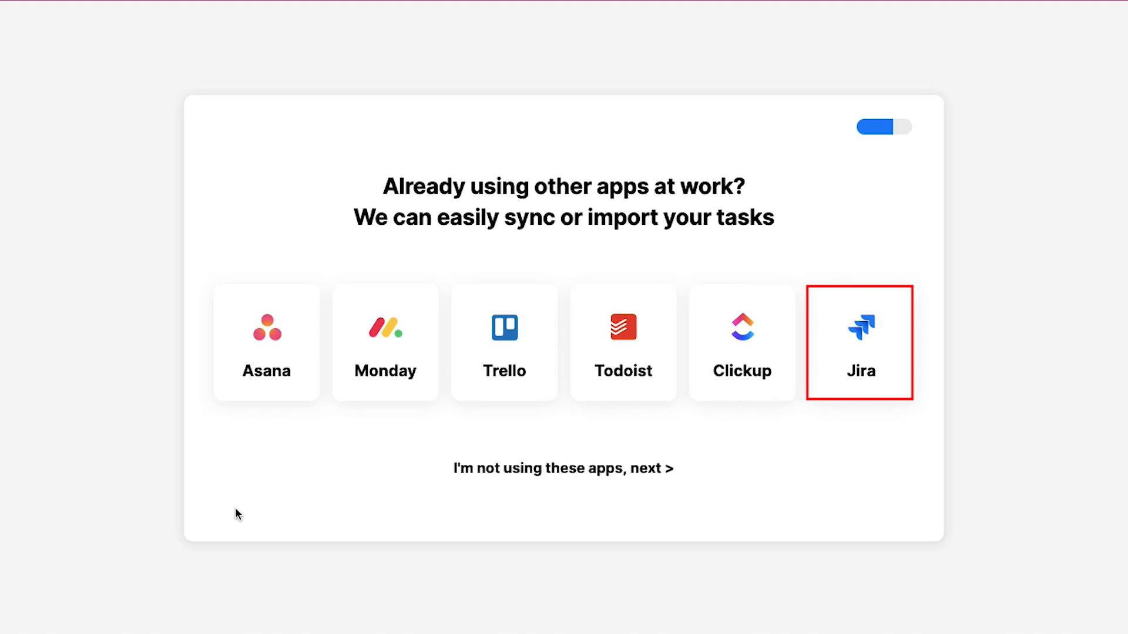
{"action": "left_click", "coordinate": [859, 343]}
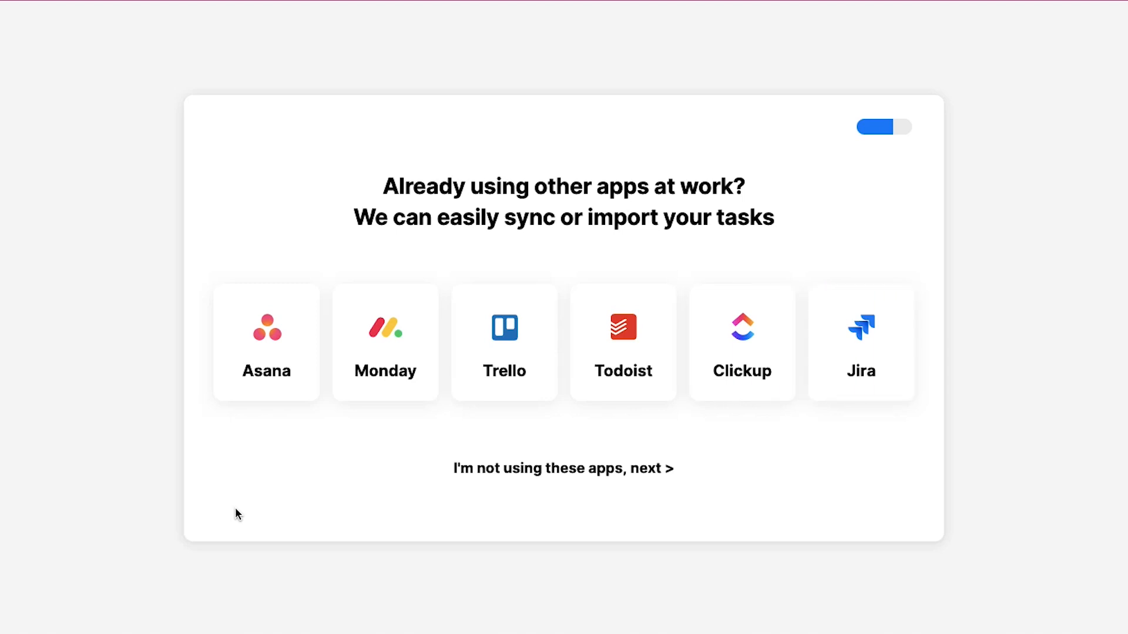
{"action": "mouse_move", "coordinate": [563, 469]}
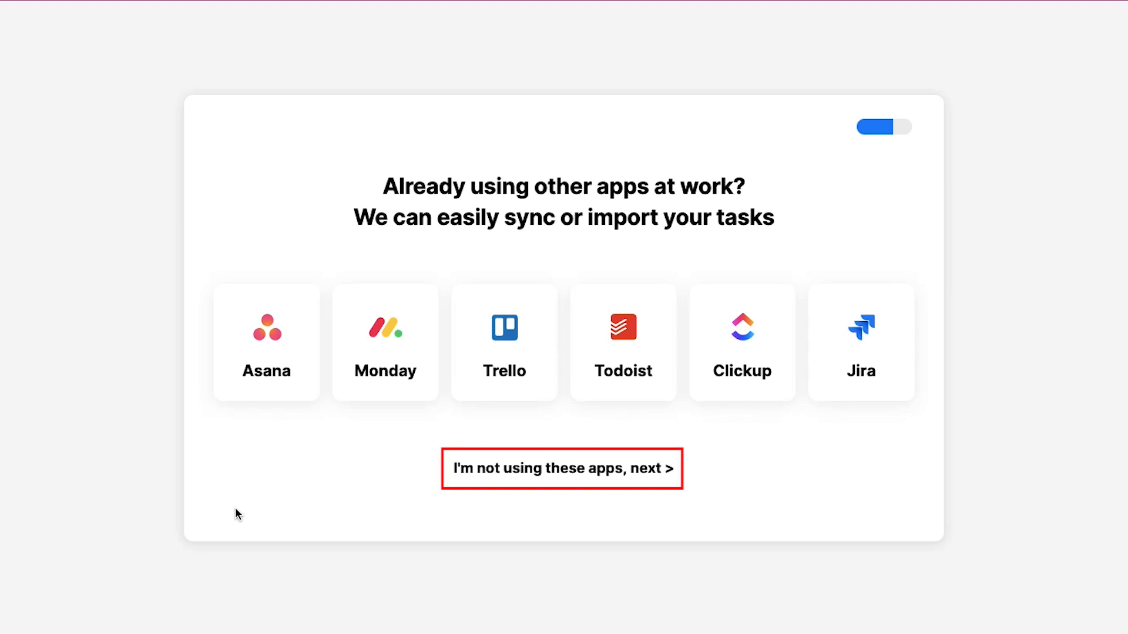
{"action": "mouse_move", "coordinate": [510, 469]}
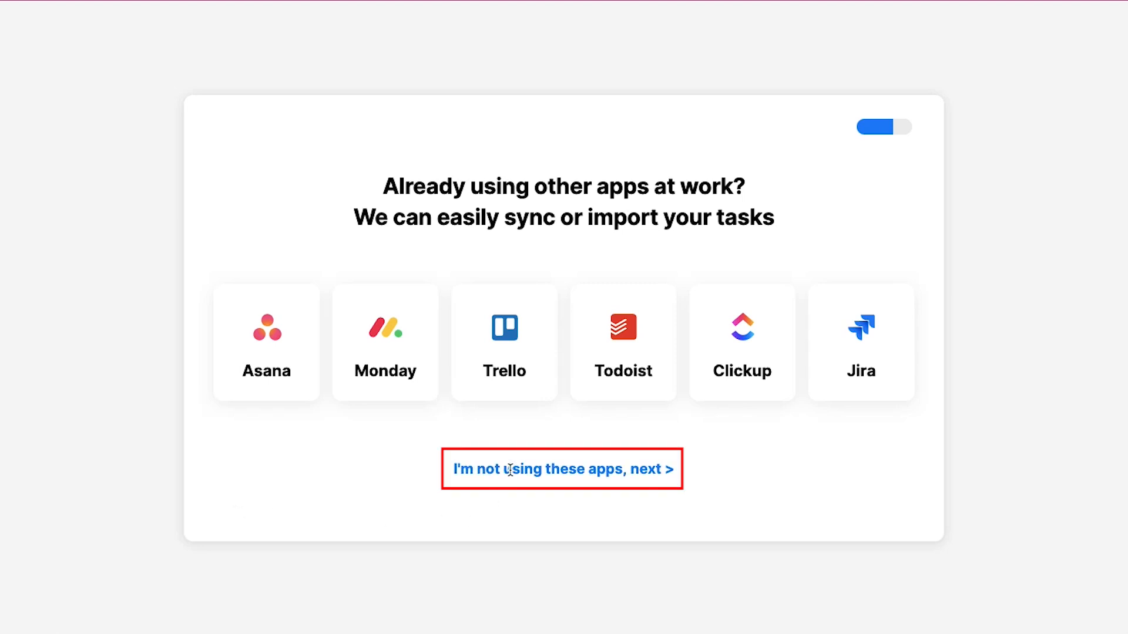
Skip importing from other apps and decline the Premium offer with 'No, thanks'.
{"action": "left_click", "coordinate": [563, 468]}
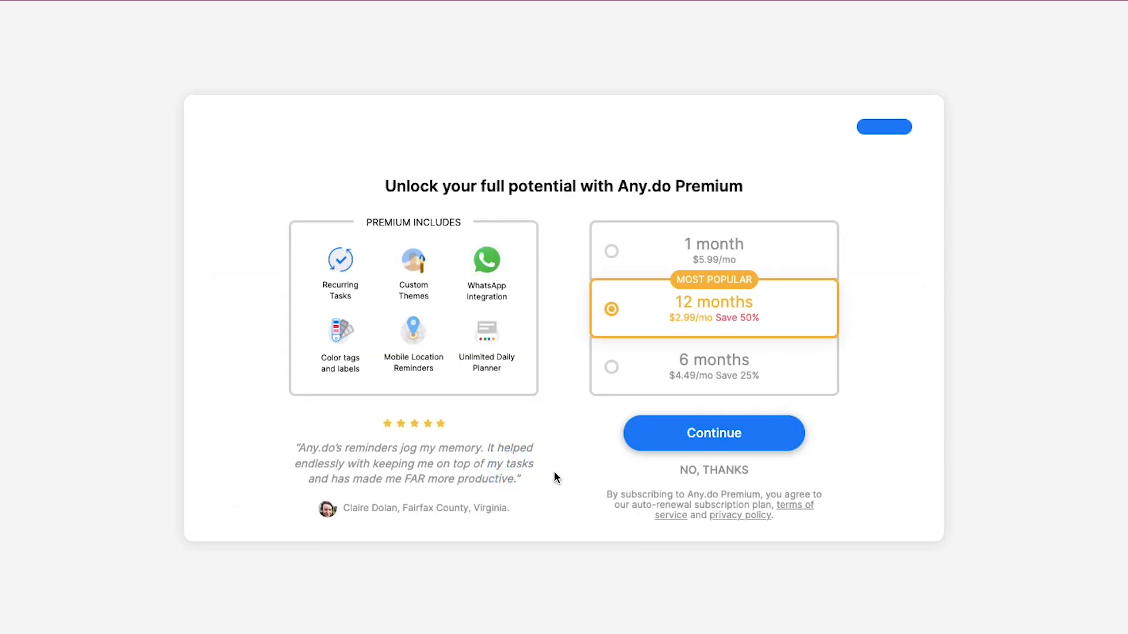
{"action": "mouse_move", "coordinate": [566, 480]}
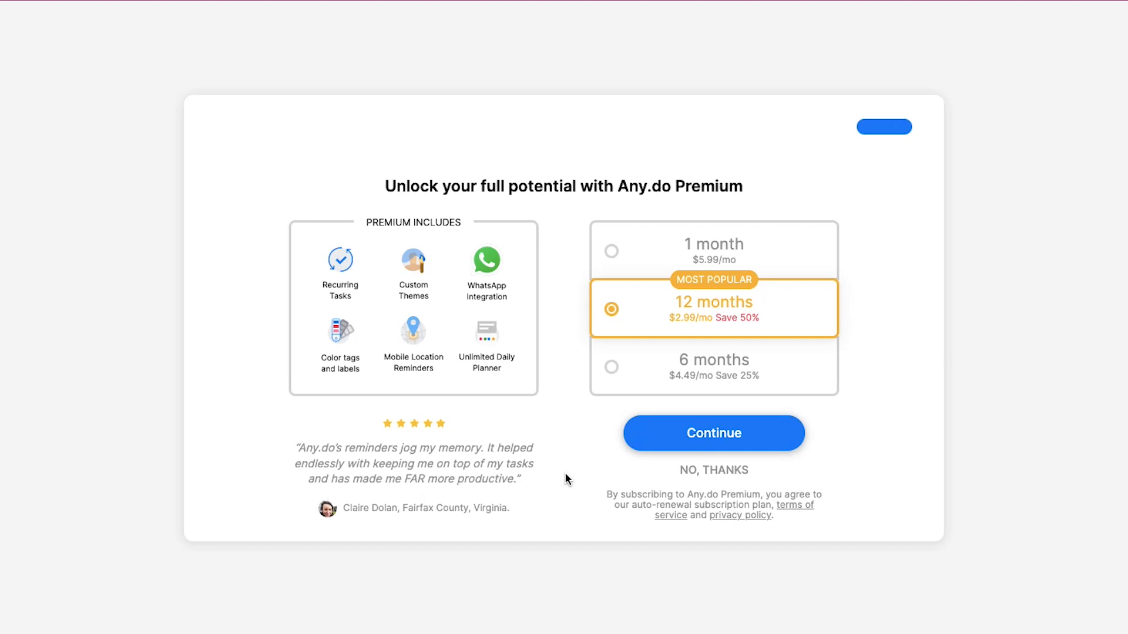
{"action": "mouse_move", "coordinate": [689, 473]}
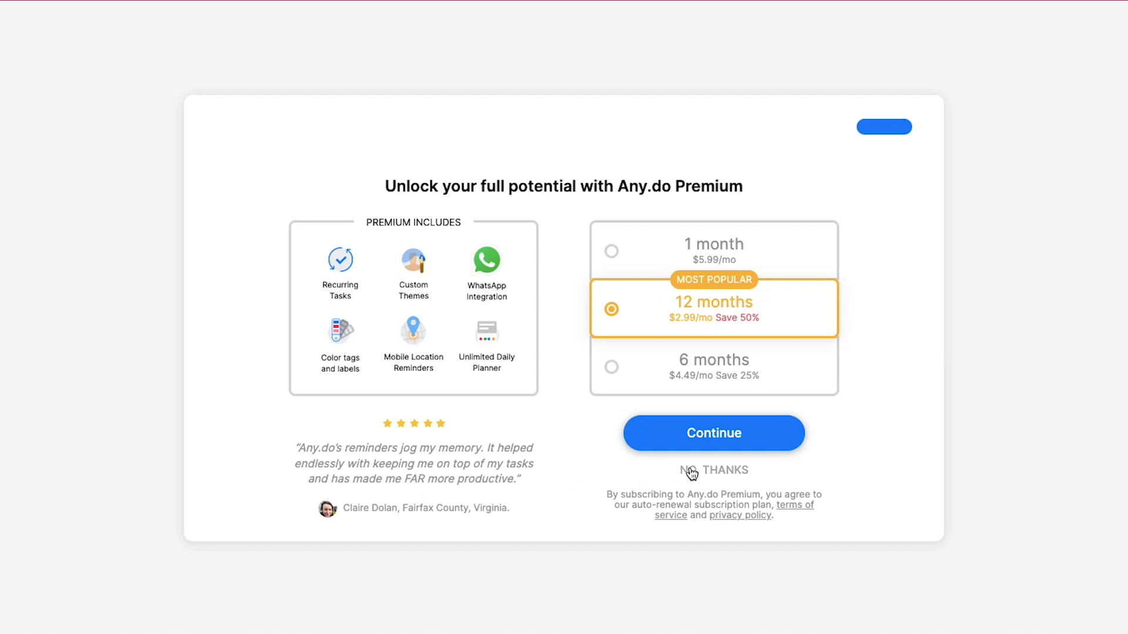
{"action": "left_click", "coordinate": [715, 470]}
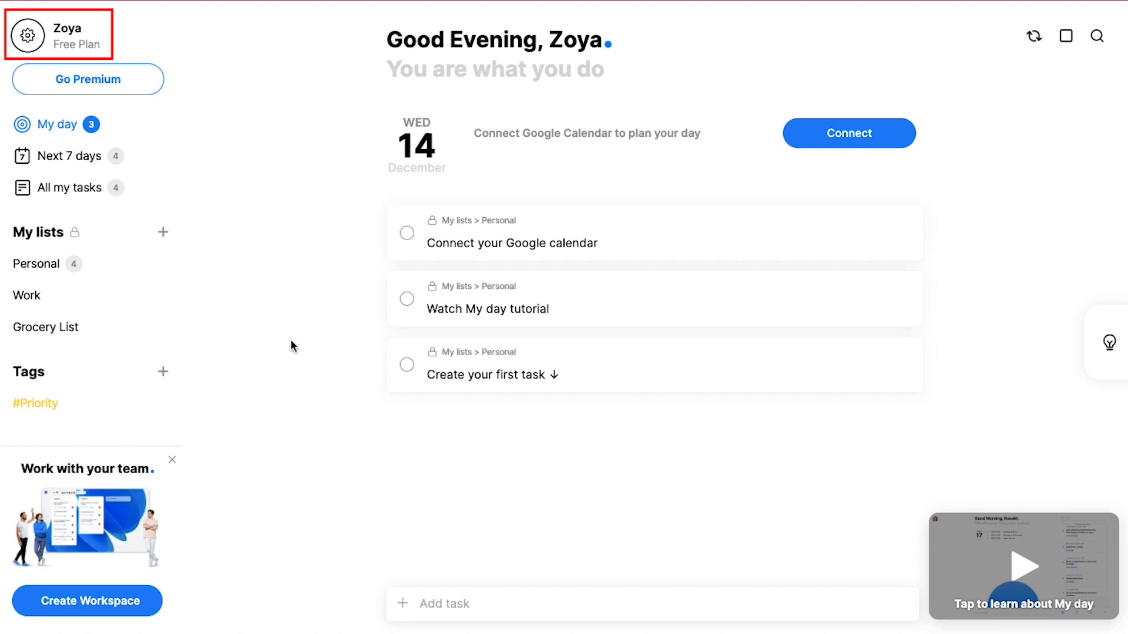
{"action": "mouse_move", "coordinate": [80, 39]}
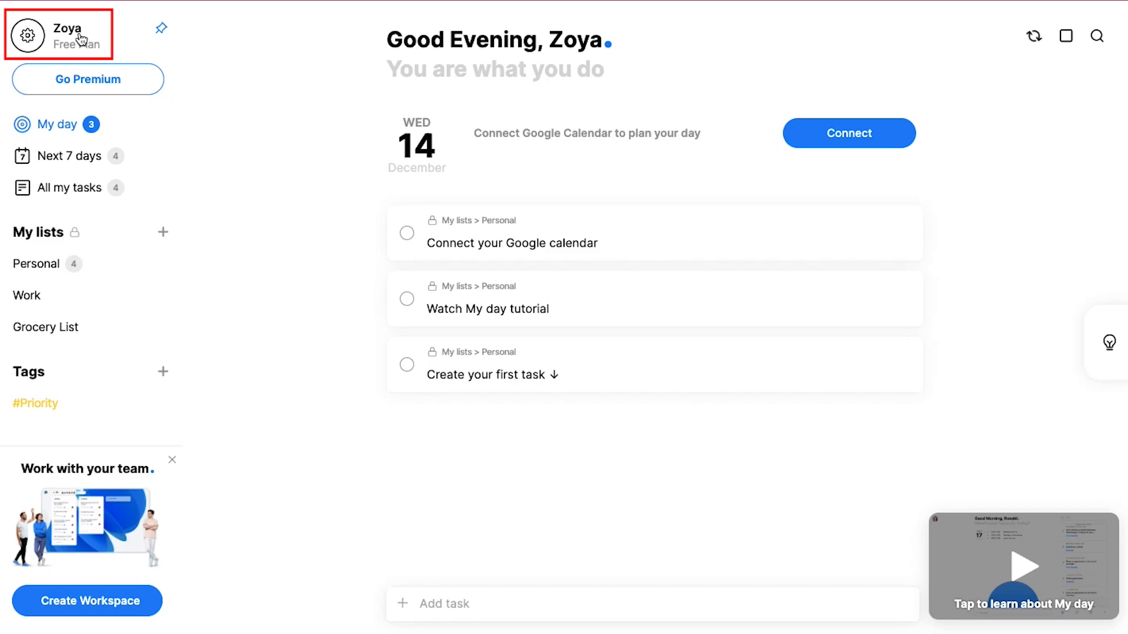
Browse the account and preferences menu down to About, then dismiss it.
{"action": "left_click", "coordinate": [57, 34]}
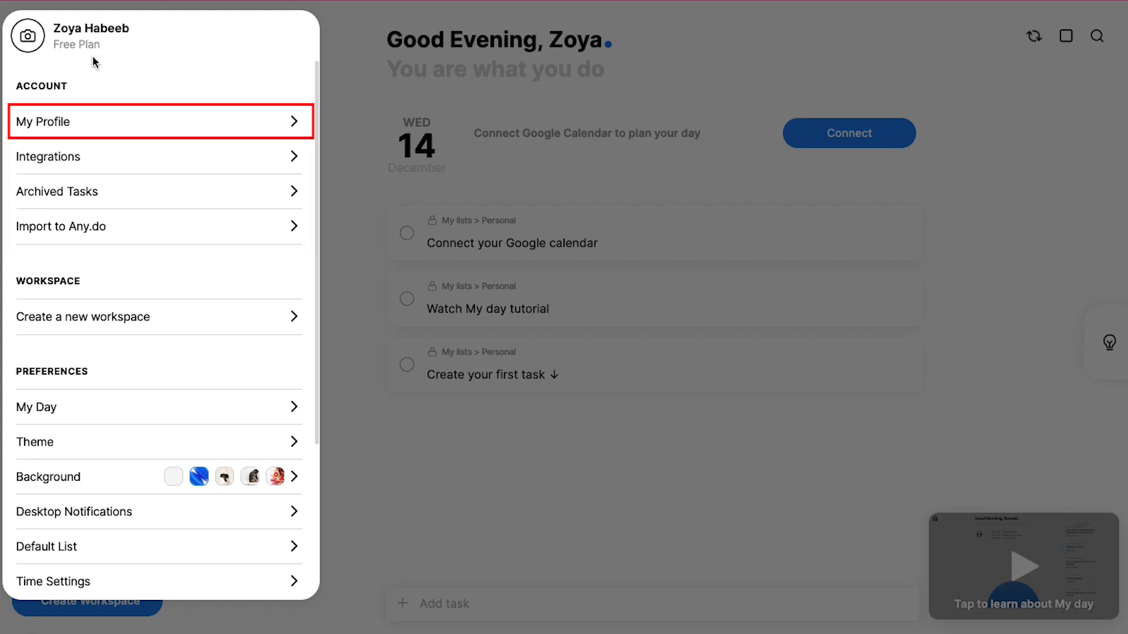
{"action": "mouse_move", "coordinate": [159, 192]}
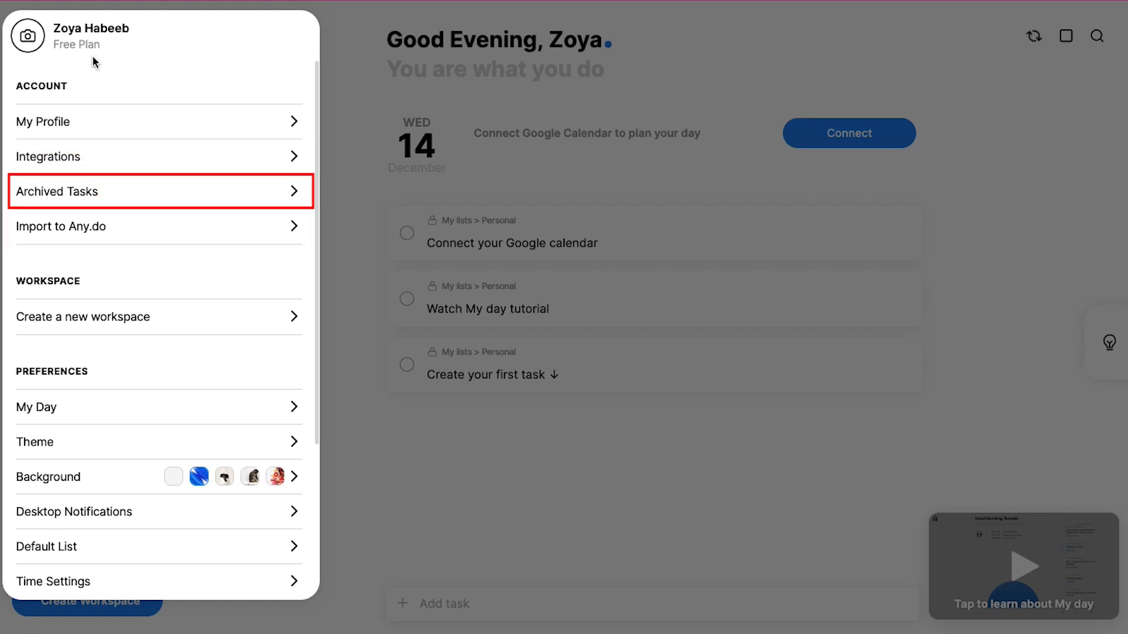
{"action": "mouse_move", "coordinate": [158, 226]}
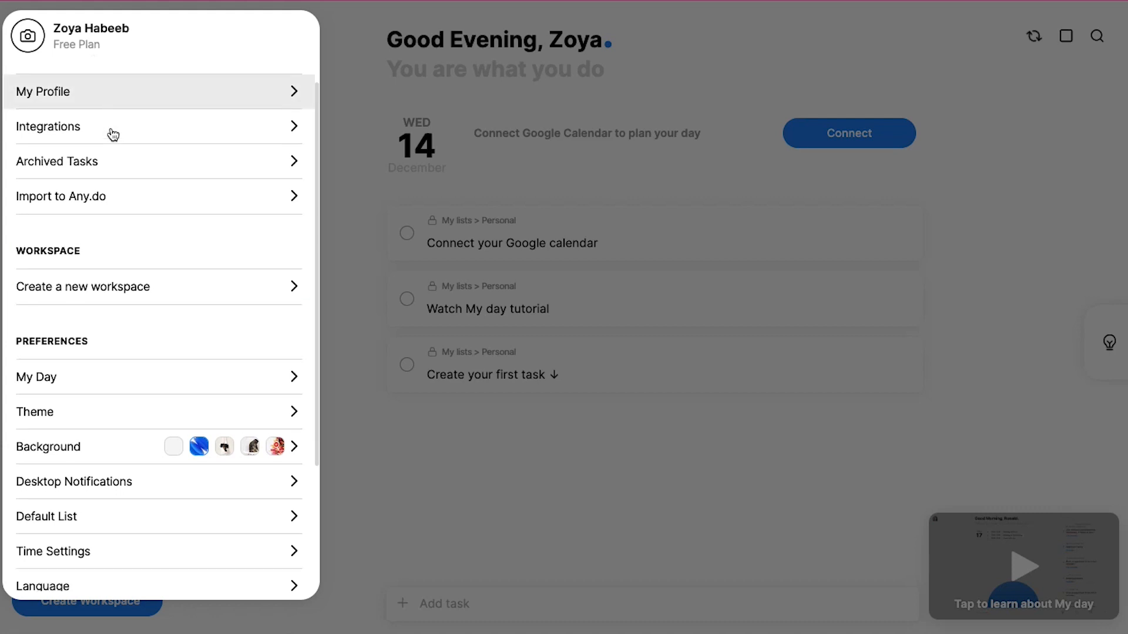
{"action": "scroll", "scroll_direction": "down", "scroll_amount": 3}
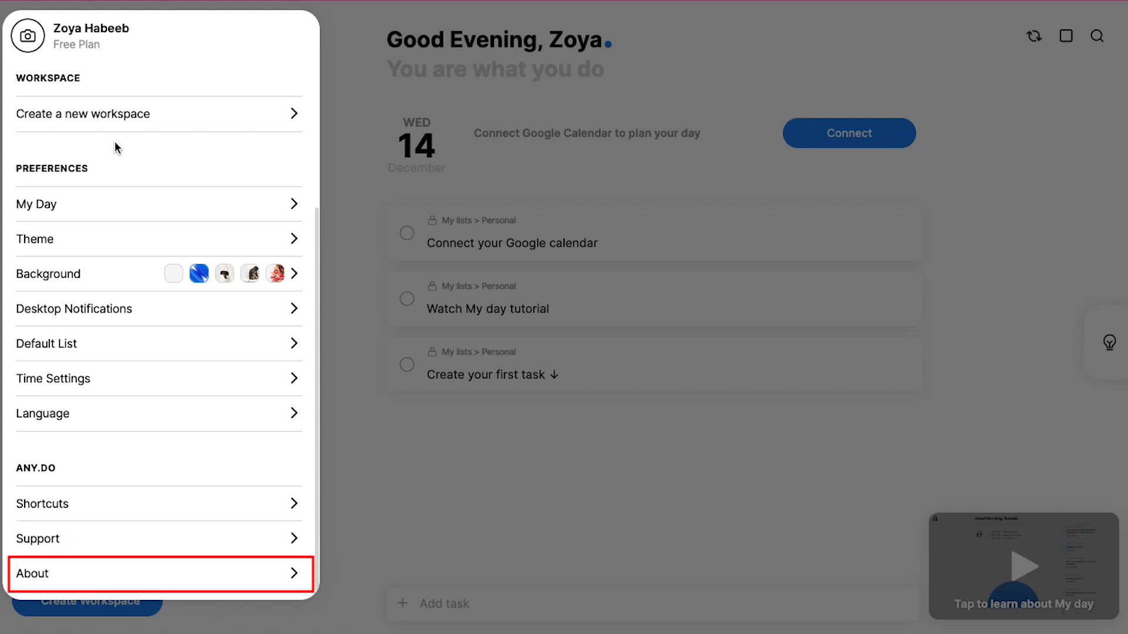
{"action": "left_click", "coordinate": [346, 235]}
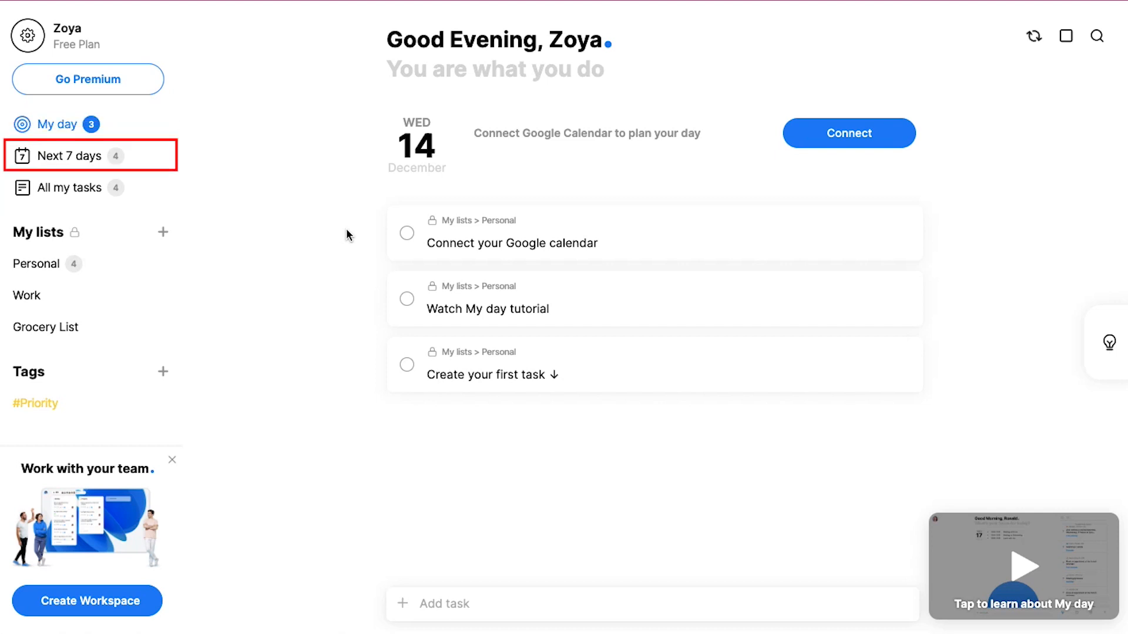
{"action": "left_click", "coordinate": [68, 187]}
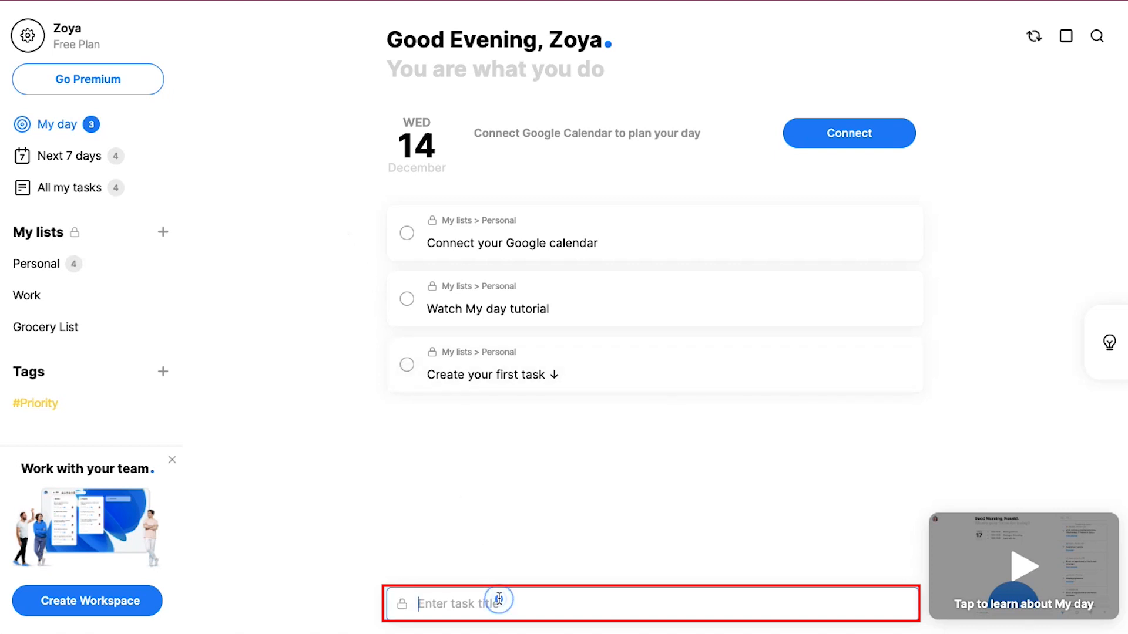
Add a 'mailbox' task to My Day.
{"action": "type", "text": "mailbo"}
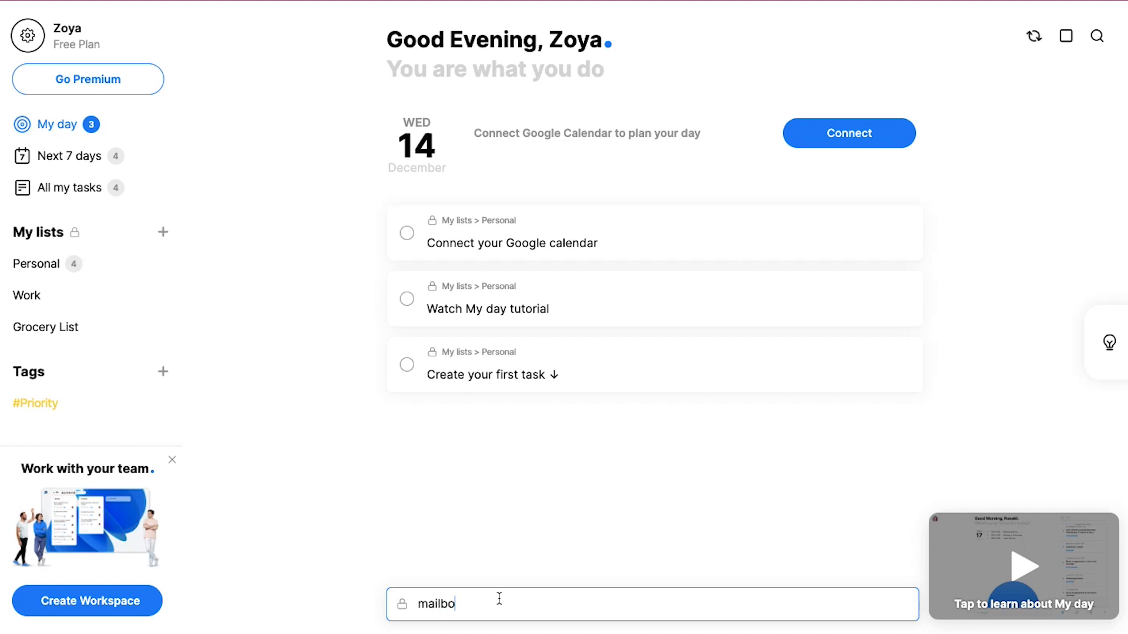
{"action": "type", "text": "x"}
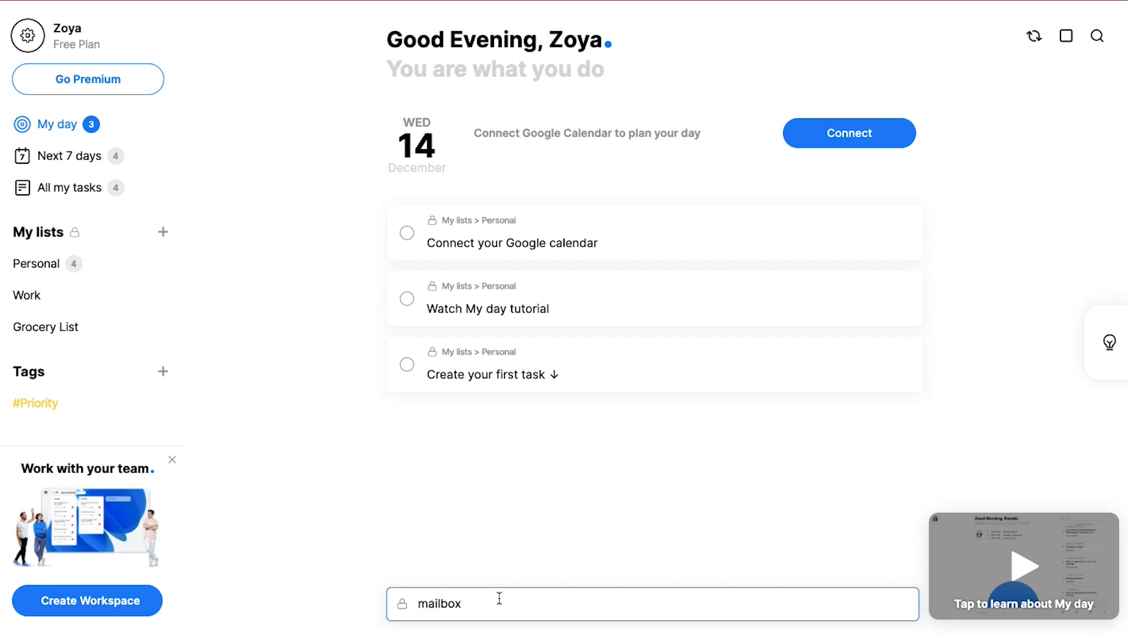
{"action": "key", "text": "Return"}
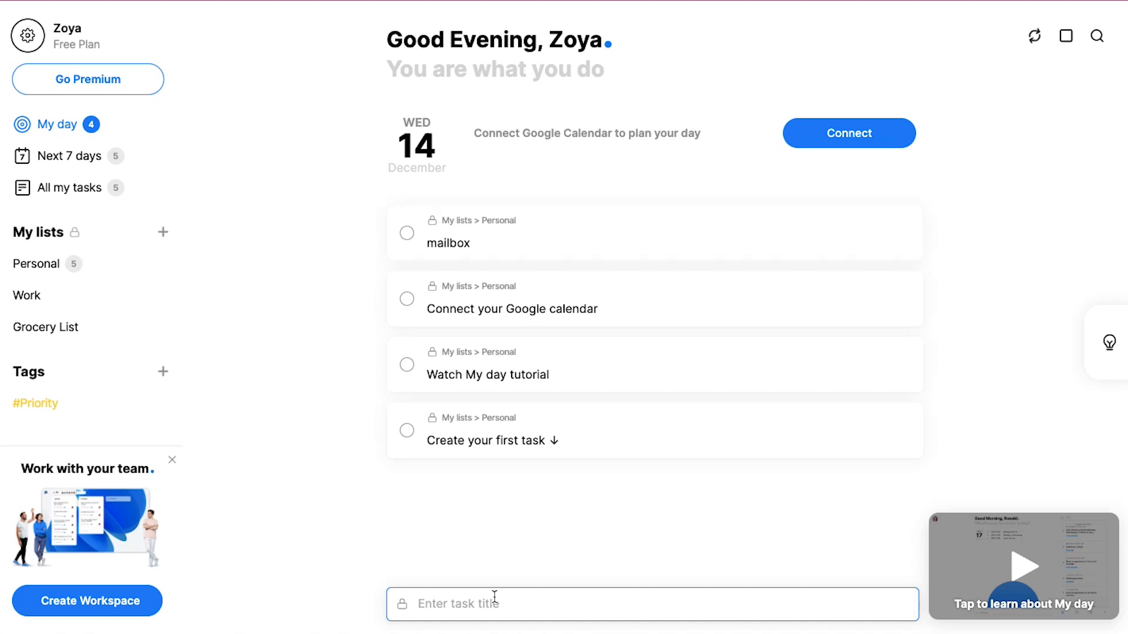
{"action": "mouse_move", "coordinate": [461, 243]}
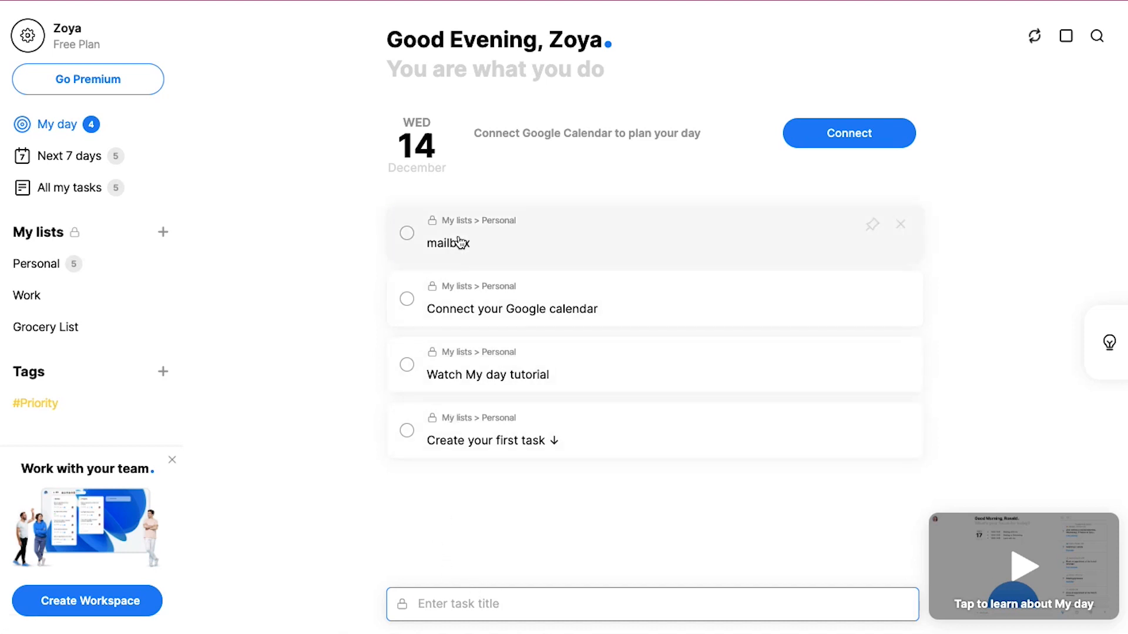
Open the mailbox task's details and bring up its Remind me date-and-time picker.
{"action": "left_click", "coordinate": [448, 243]}
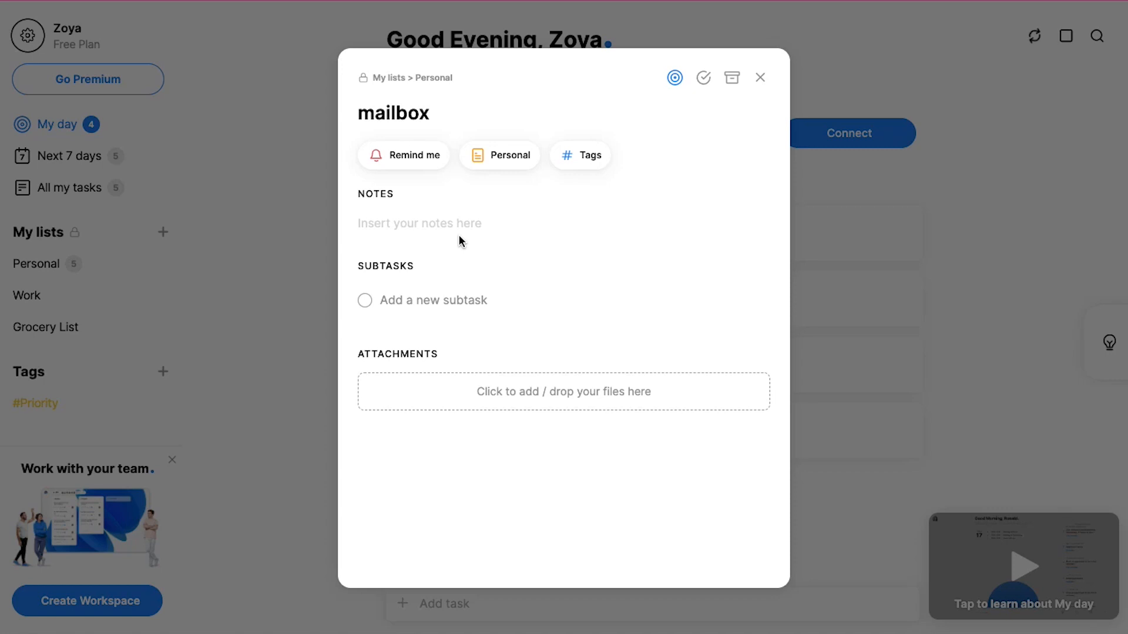
{"action": "left_click", "coordinate": [393, 113]}
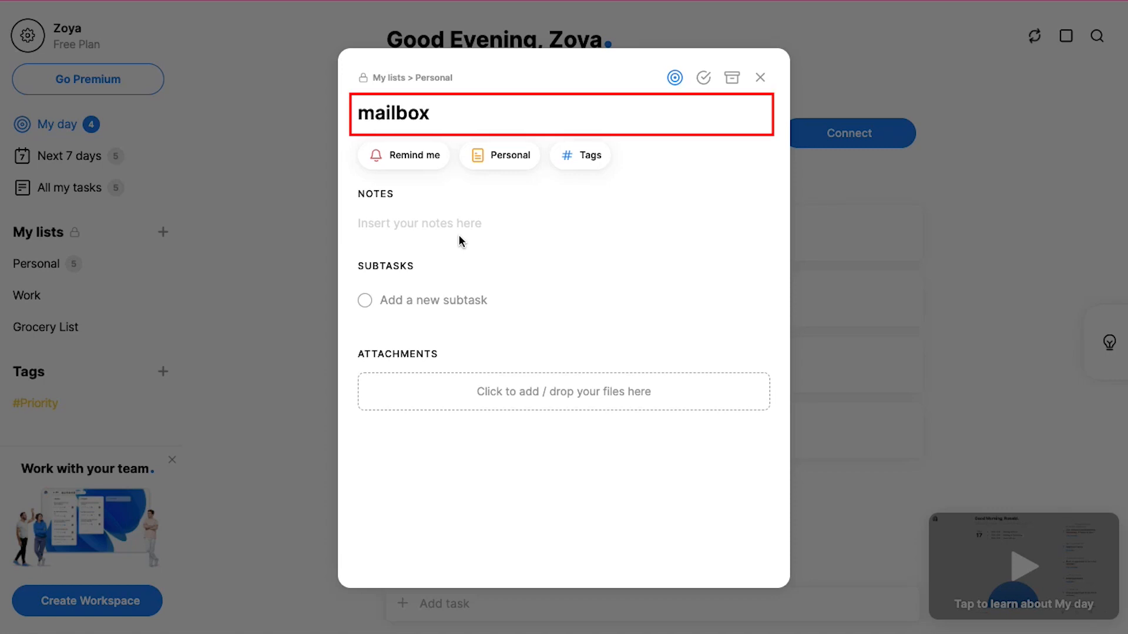
{"action": "left_click", "coordinate": [405, 154]}
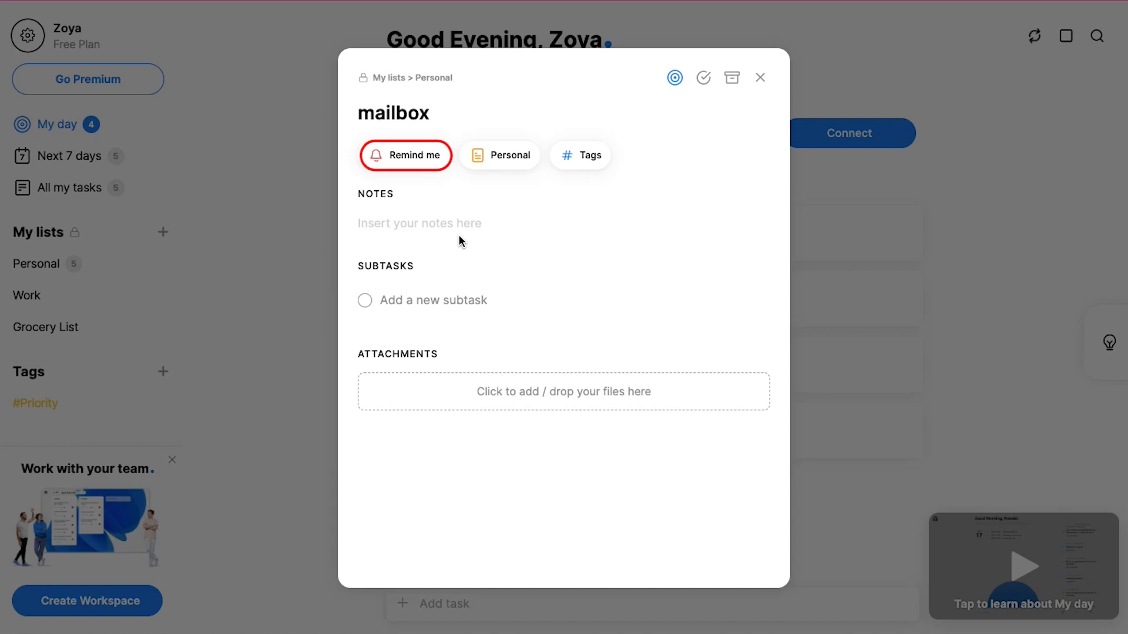
{"action": "left_click", "coordinate": [406, 155]}
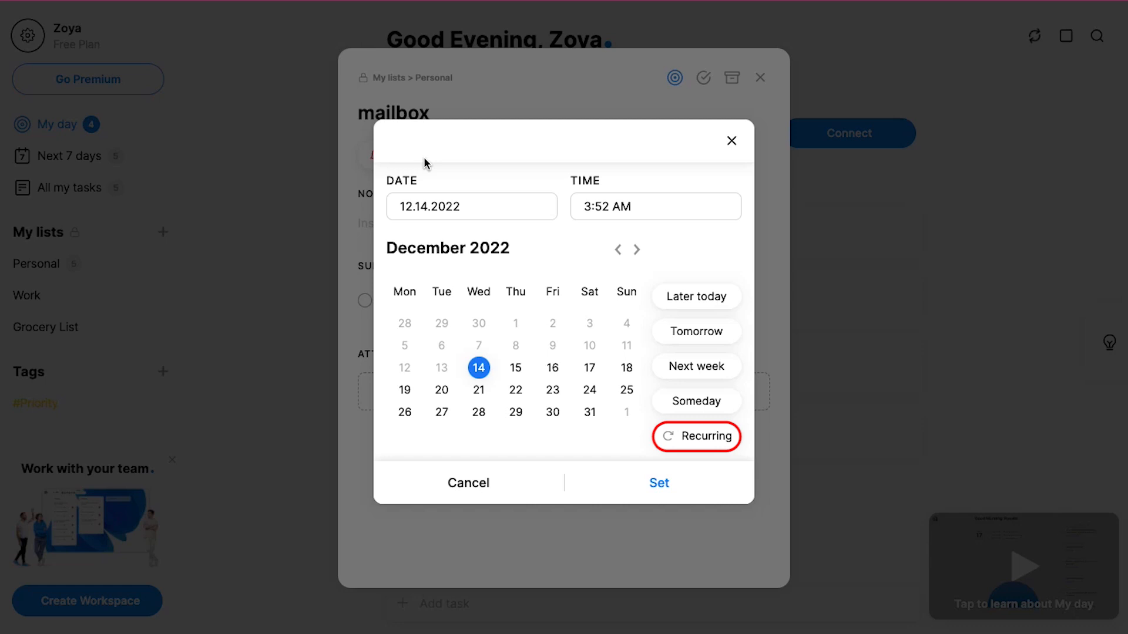
Set the mailbox reminder to Friday the 16th at 9:00 AM.
{"action": "left_click", "coordinate": [552, 368]}
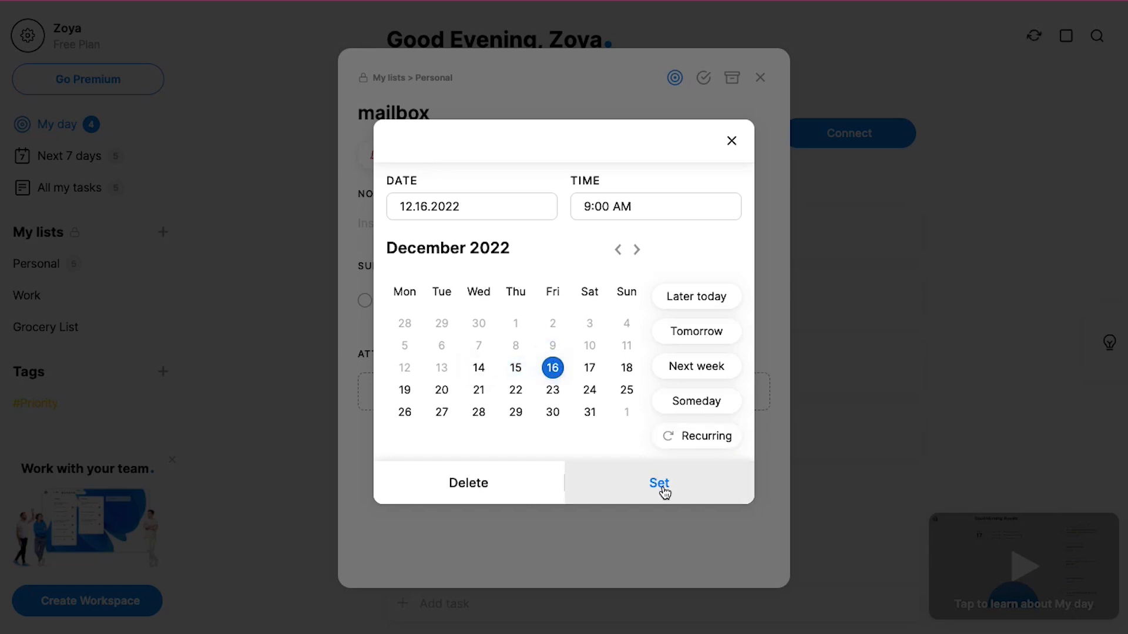
{"action": "left_click", "coordinate": [660, 483]}
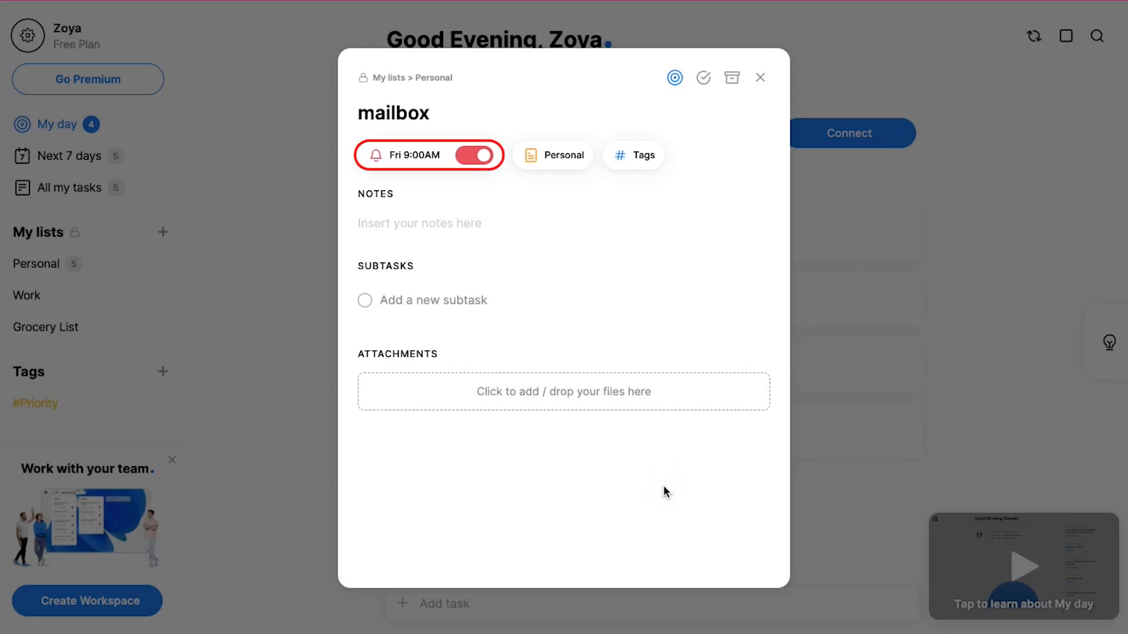
Add the note 'check your mailbox' to the mailbox task and close its details.
{"action": "left_click", "coordinate": [554, 154]}
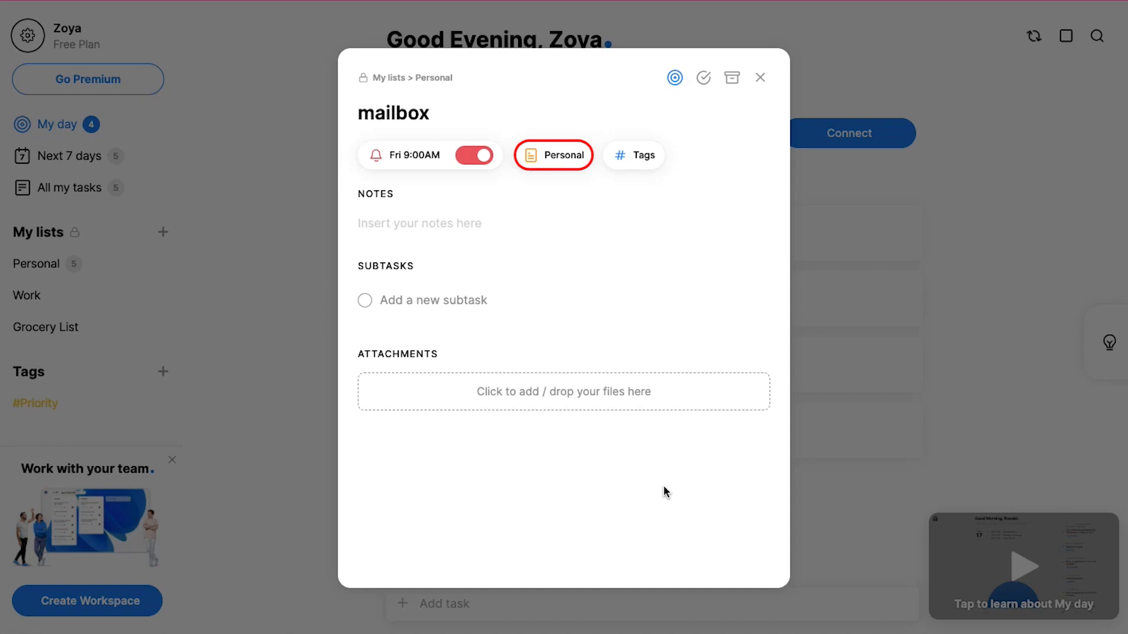
{"action": "left_click", "coordinate": [634, 155]}
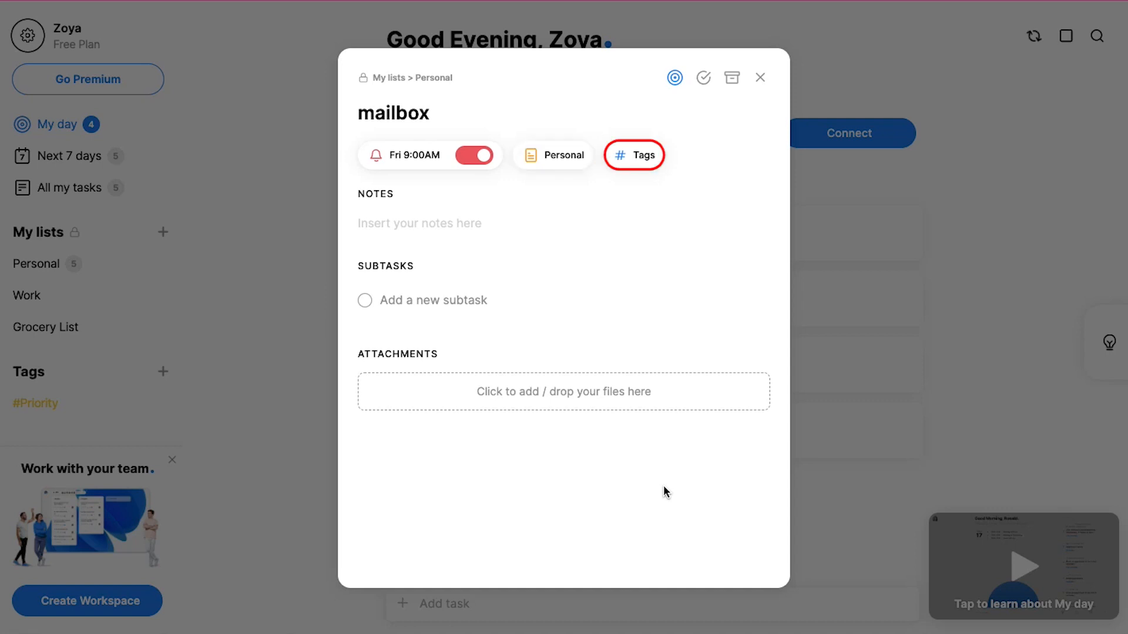
{"action": "left_click", "coordinate": [634, 155]}
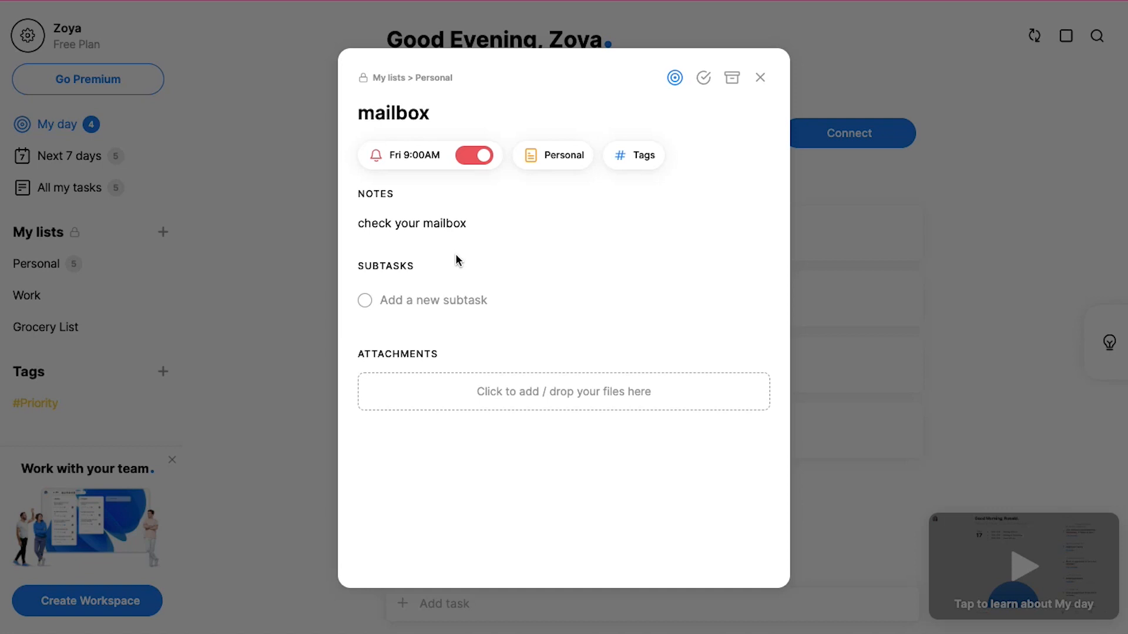
{"action": "left_click", "coordinate": [760, 78]}
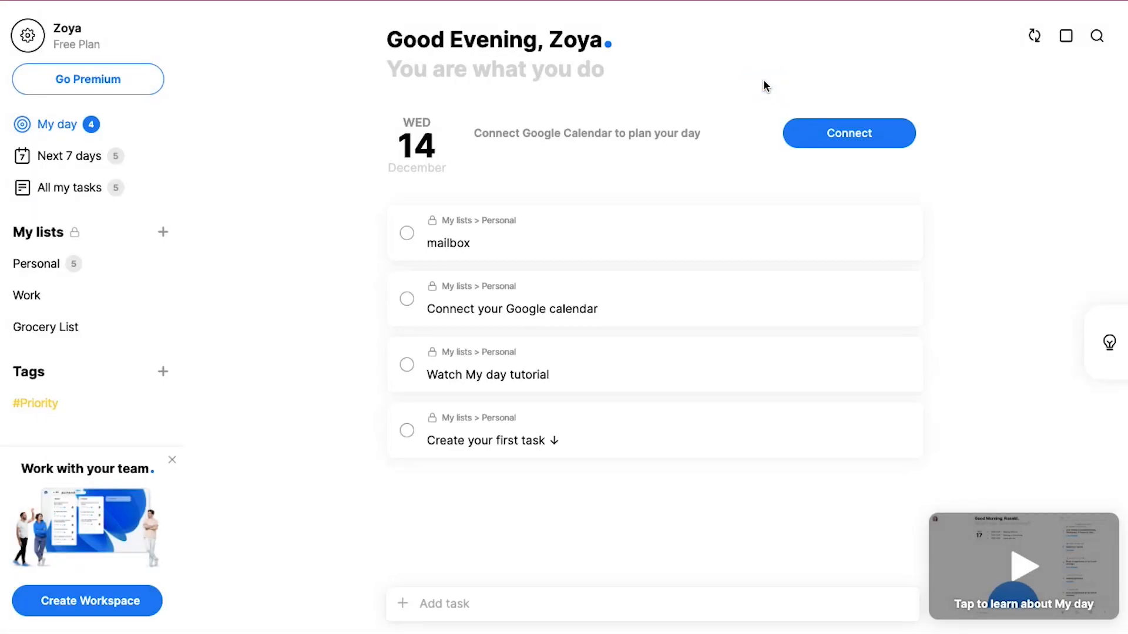
{"action": "mouse_move", "coordinate": [163, 232]}
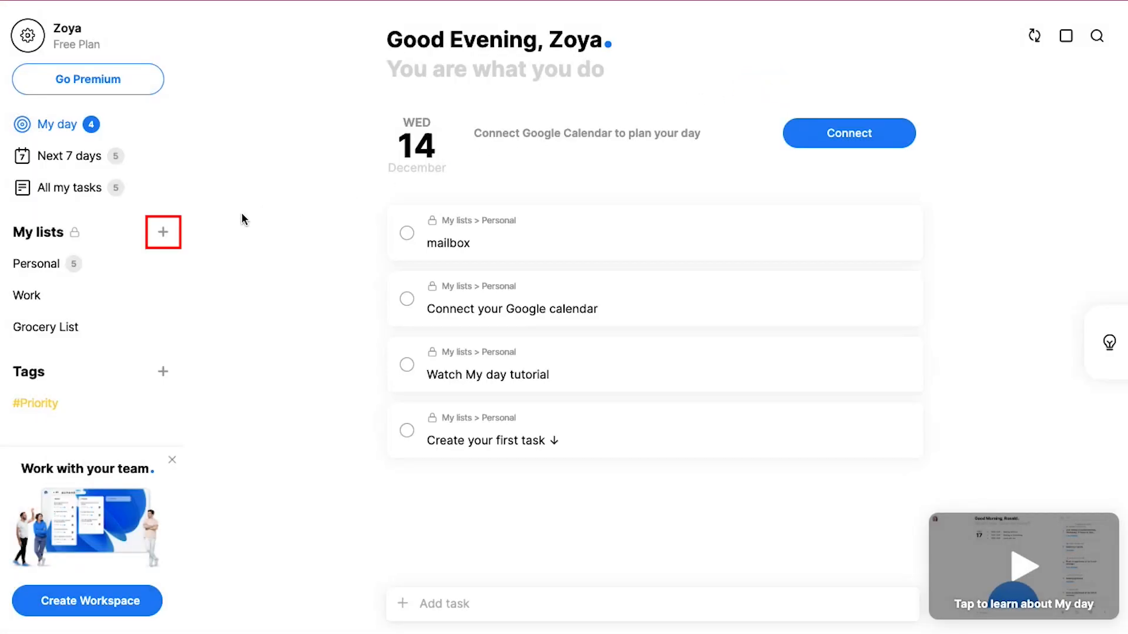
Create a new list named 'Expense' under My lists.
{"action": "left_click", "coordinate": [163, 231]}
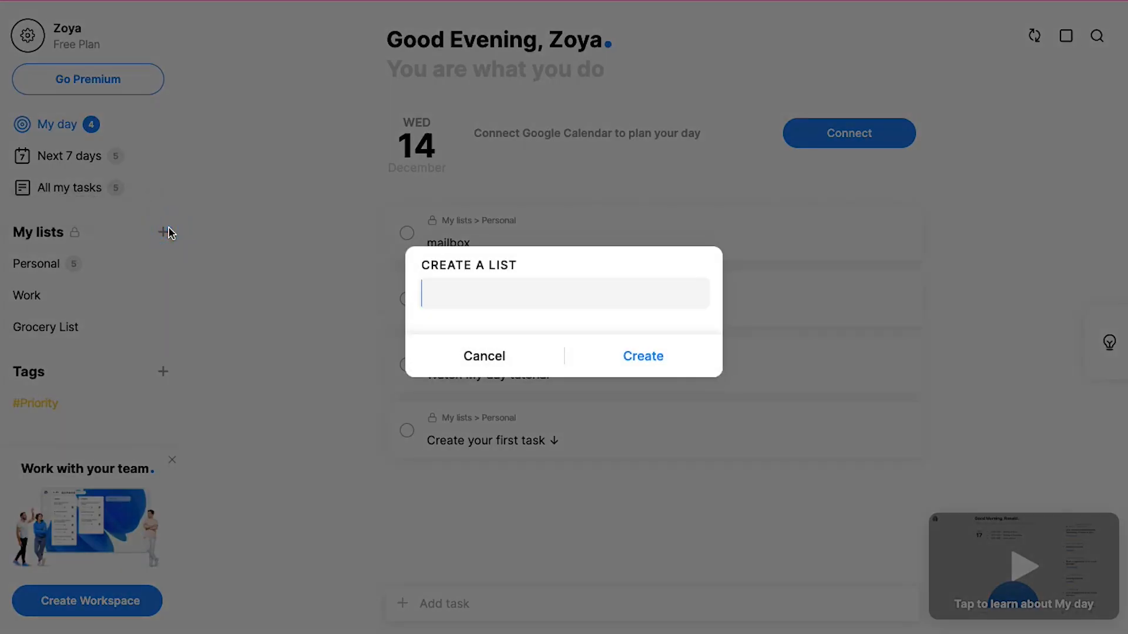
{"action": "type", "text": "Expens"}
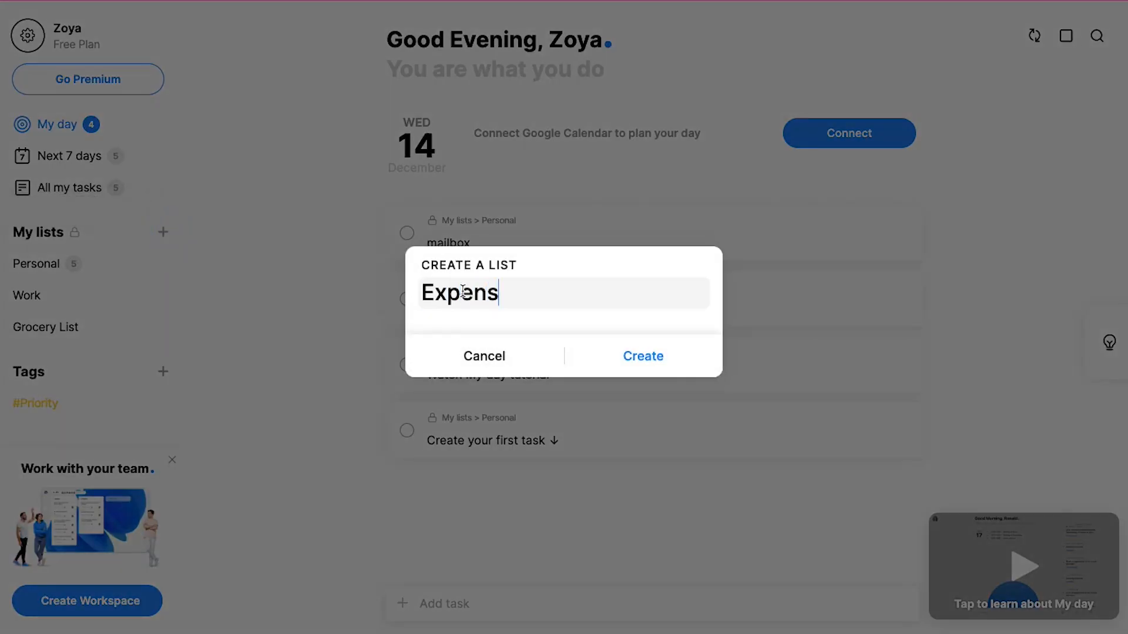
{"action": "type", "text": "e"}
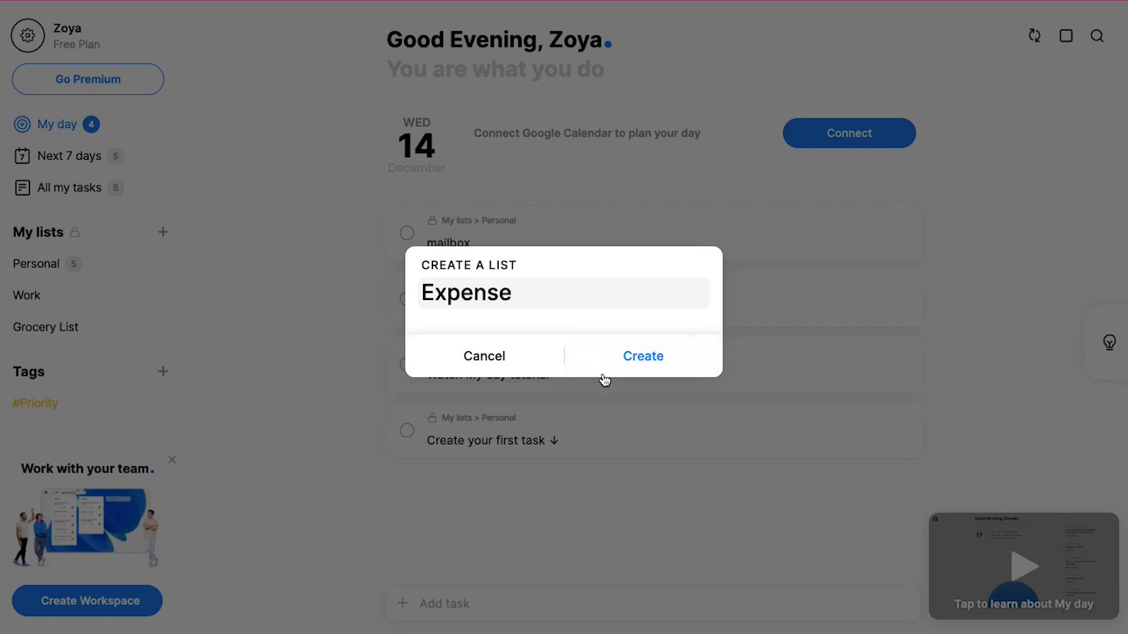
{"action": "left_click", "coordinate": [642, 355]}
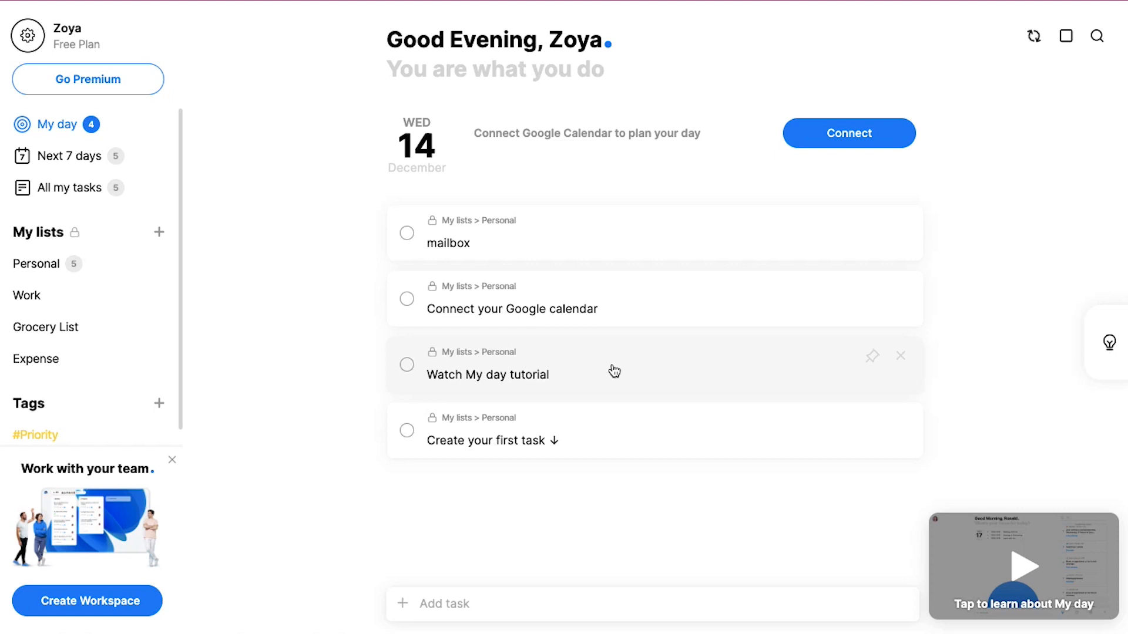
{"action": "mouse_move", "coordinate": [79, 359]}
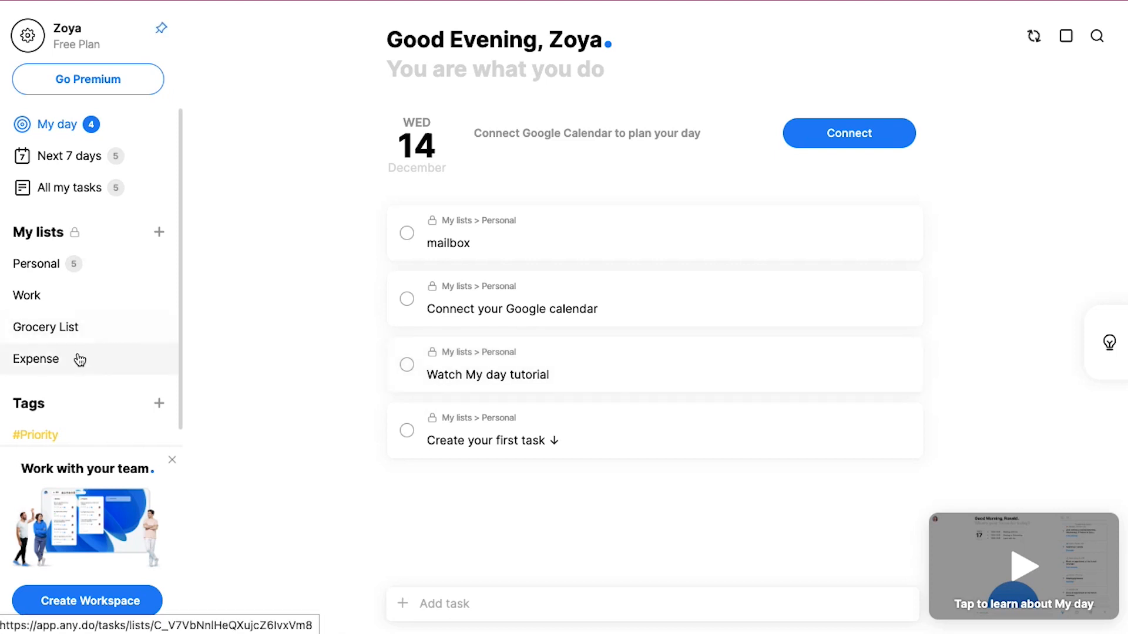
Add Fees, Shoppings and Medicines to the Expense list, then go back to My day.
{"action": "left_click", "coordinate": [35, 358]}
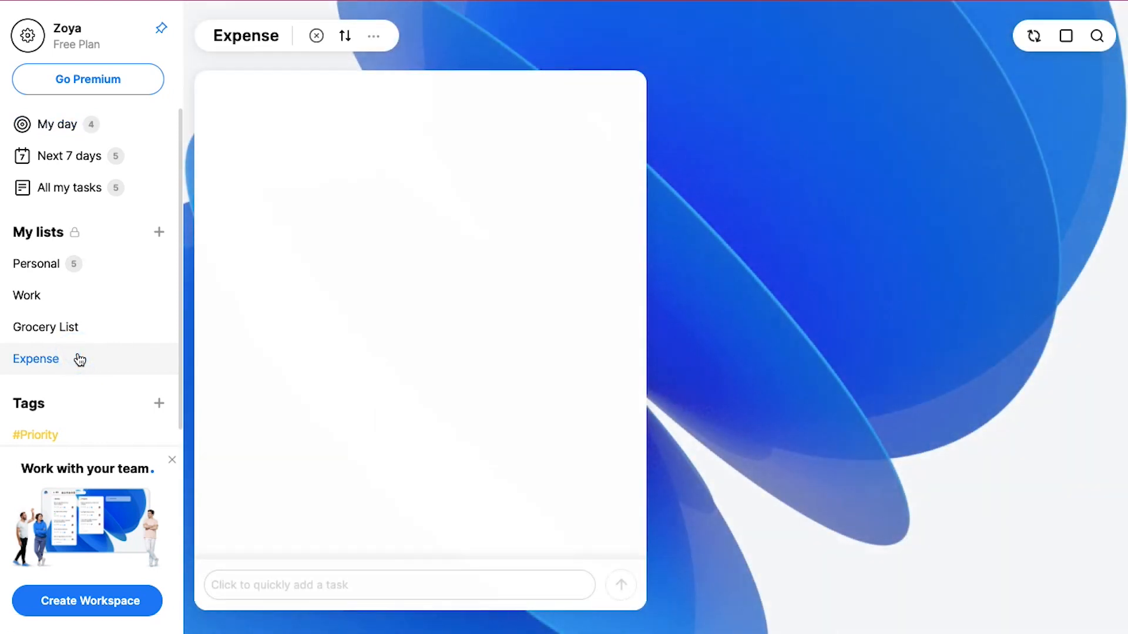
{"action": "left_click", "coordinate": [399, 585]}
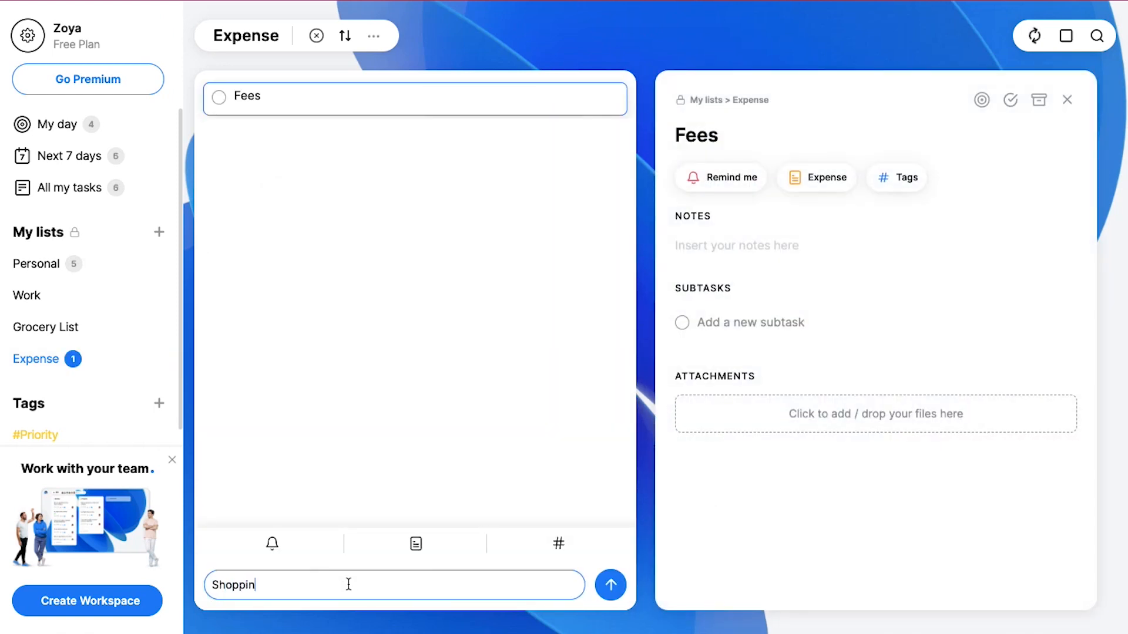
{"action": "left_click", "coordinate": [610, 583]}
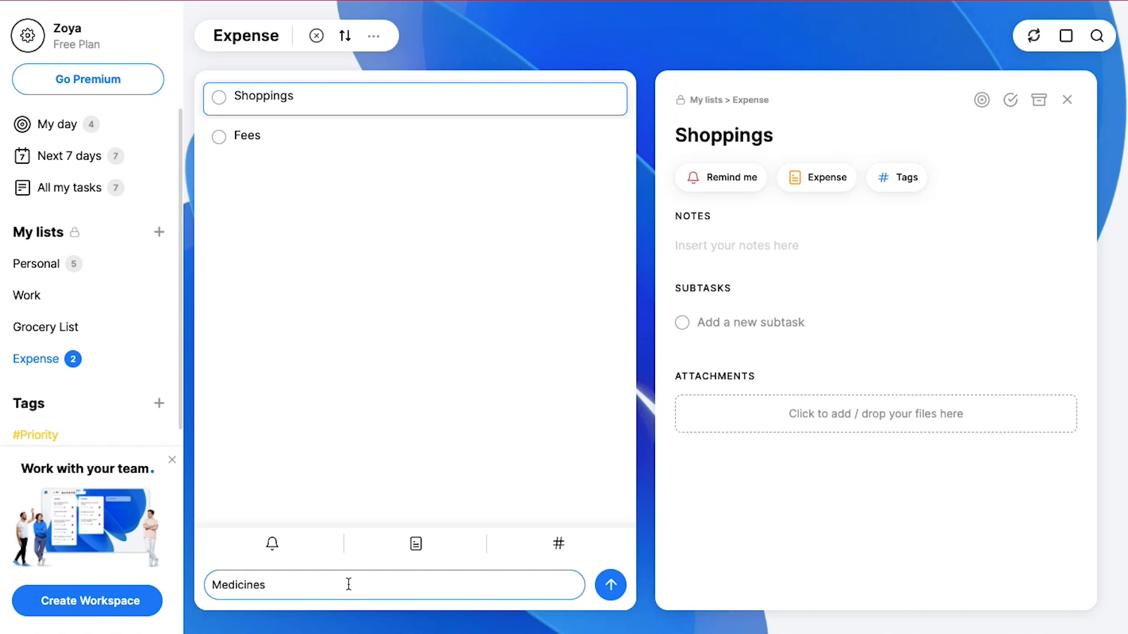
{"action": "left_click", "coordinate": [609, 584]}
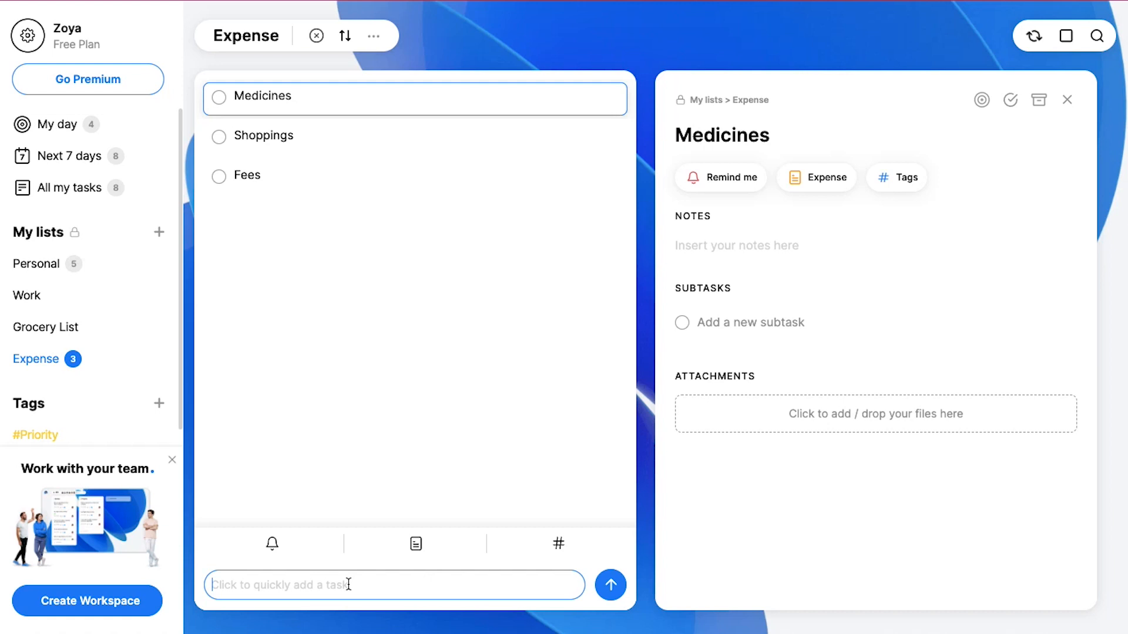
{"action": "left_click", "coordinate": [55, 124]}
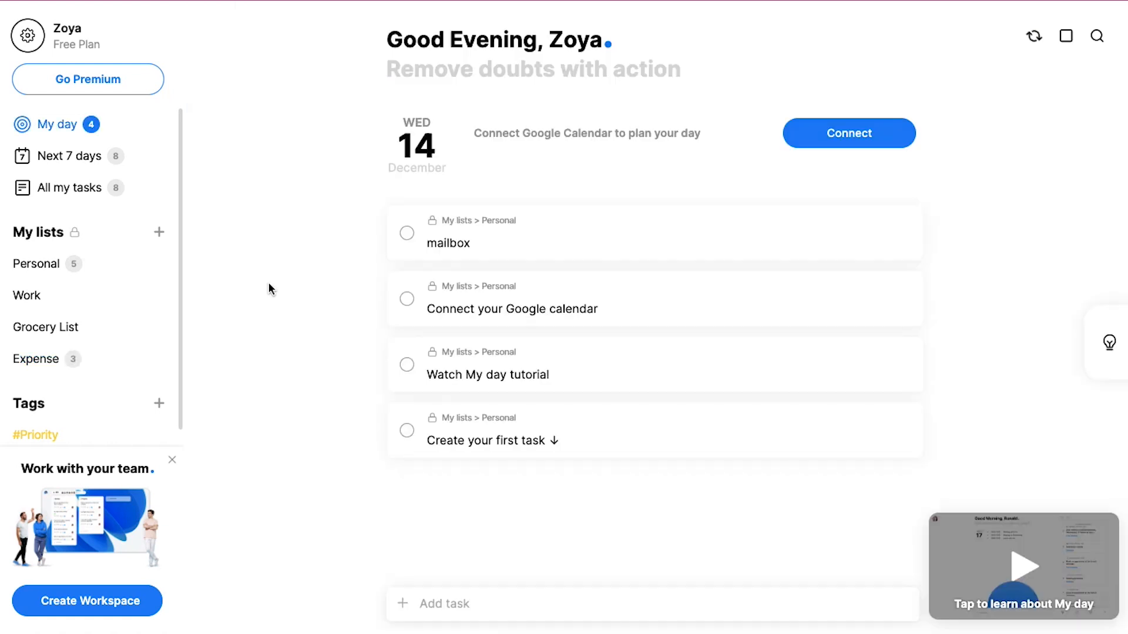